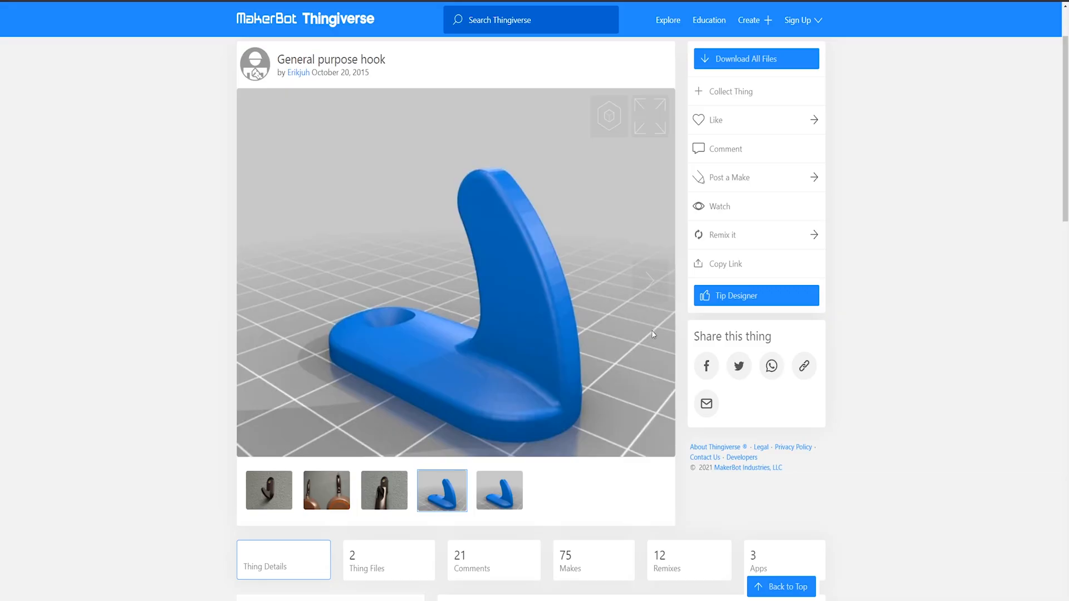
mouse_move(249, 473)
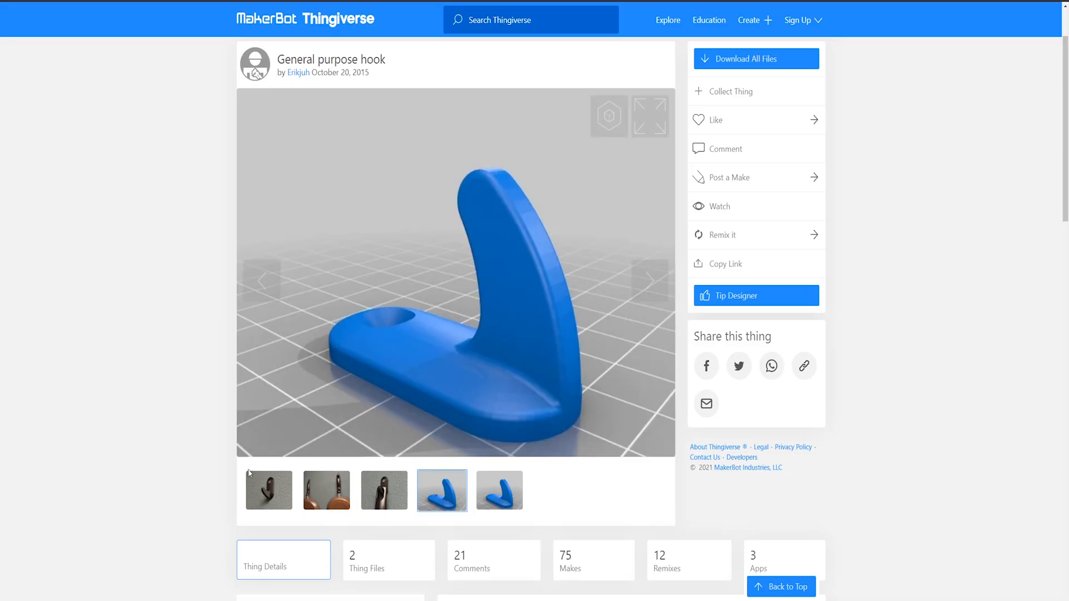
Browse the hook photos and scroll the General purpose hook page to its files
left_click(326, 490)
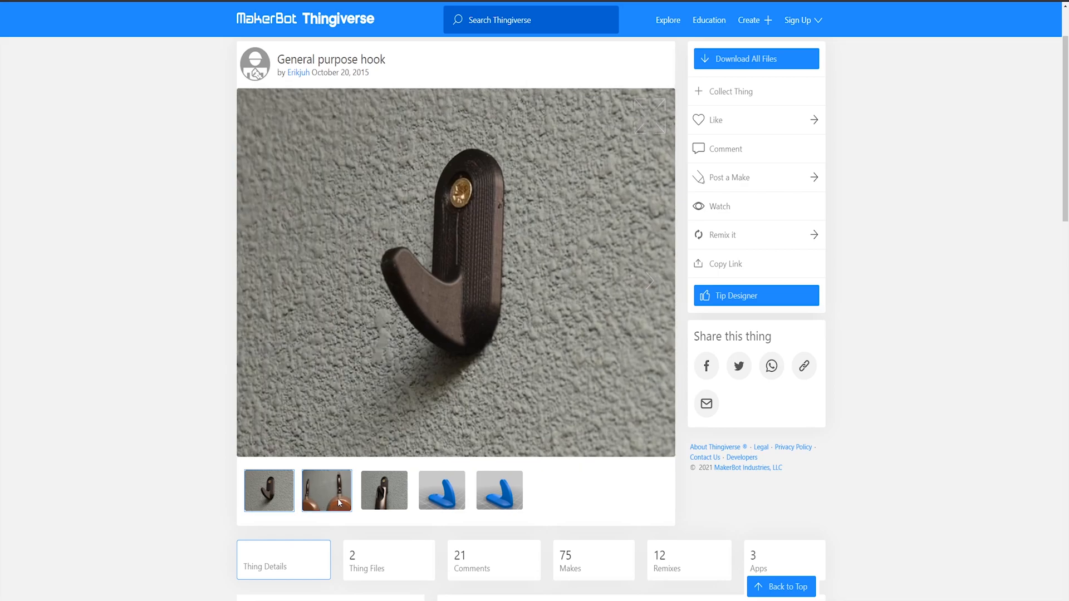
left_click(441, 490)
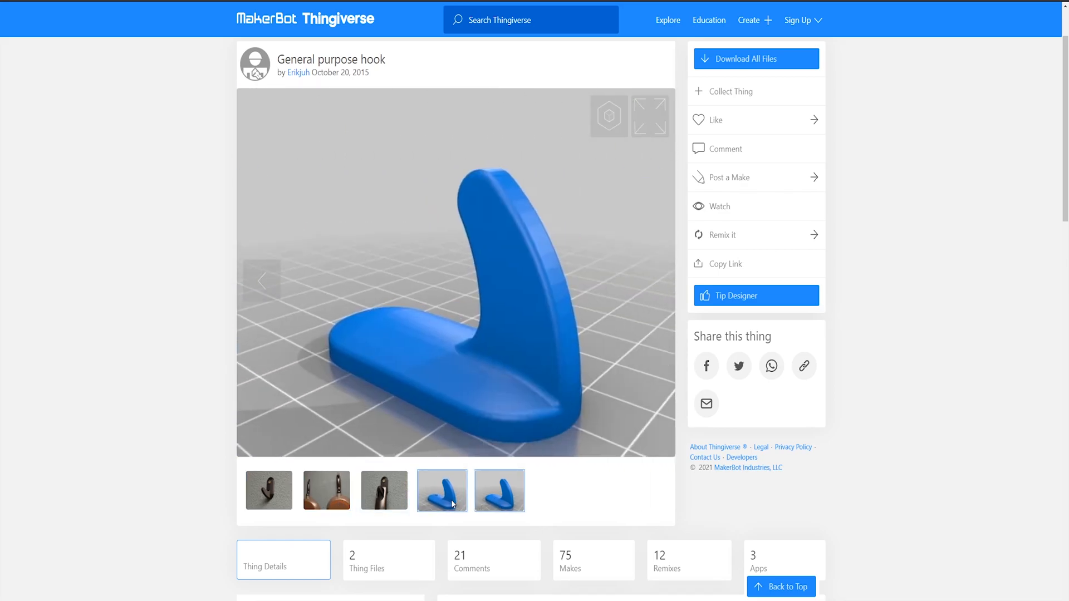
left_click(268, 490)
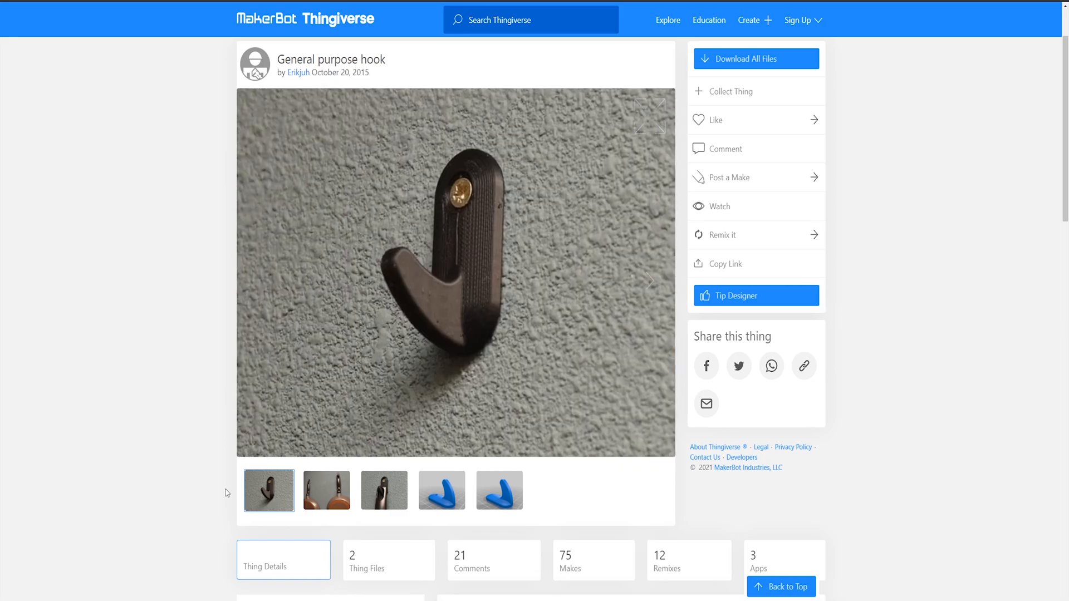
scroll("down", 3)
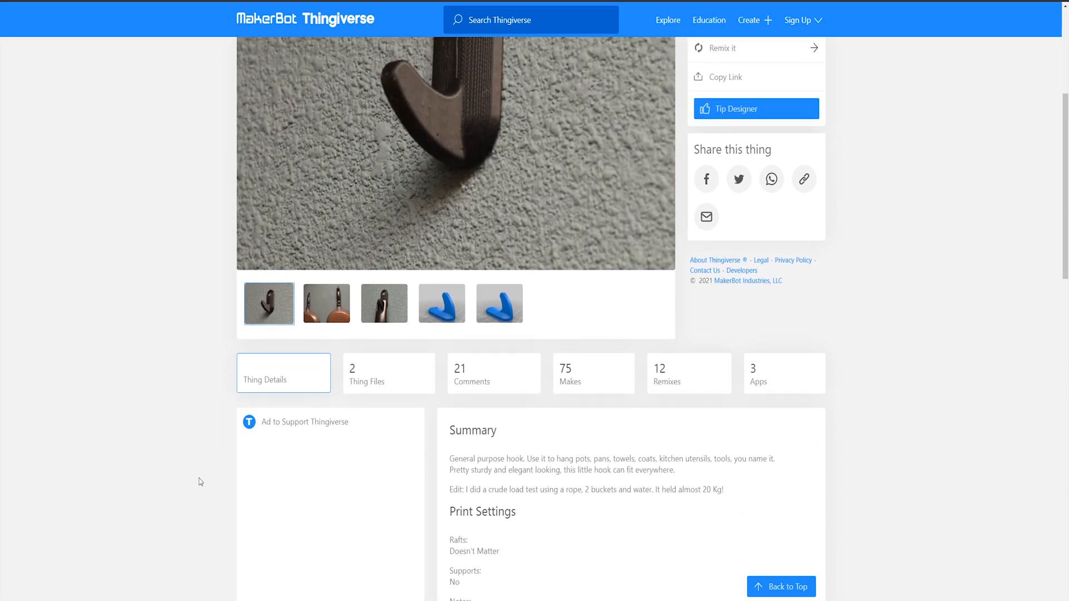
scroll("up", 3)
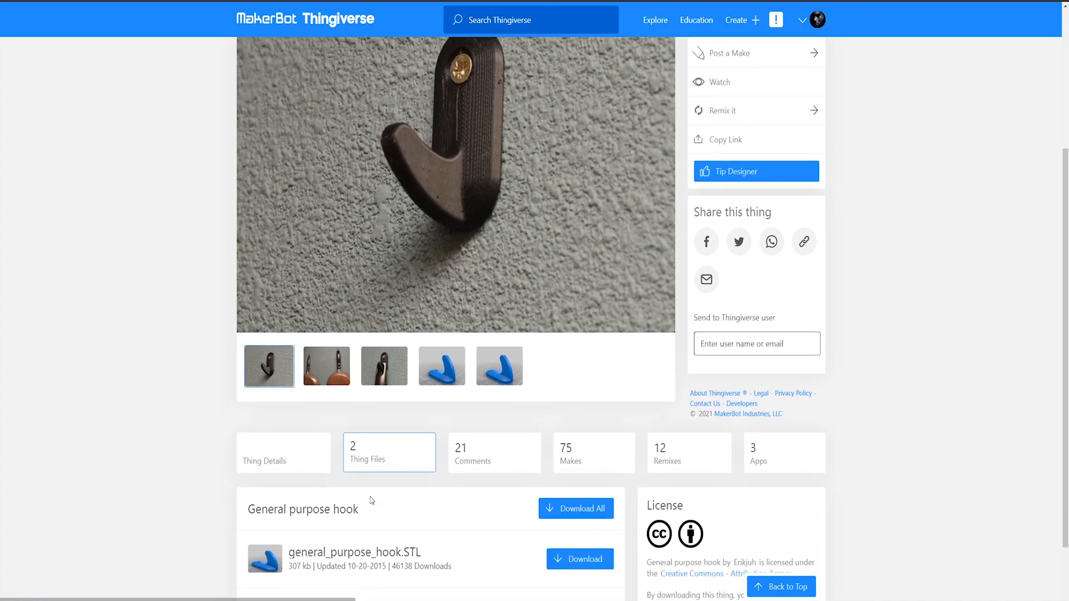
scroll("down", 3)
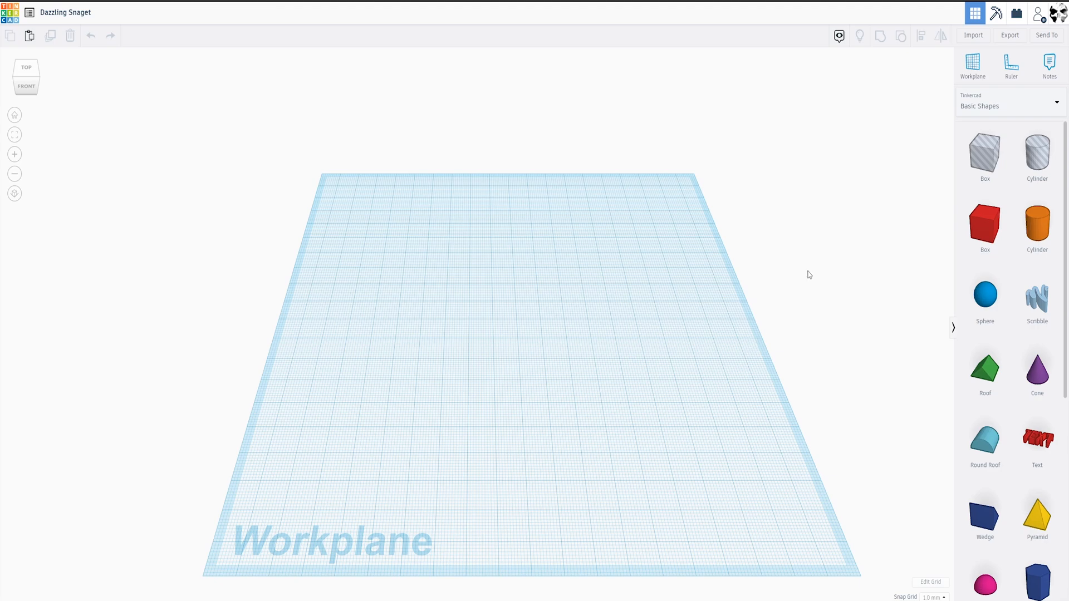
mouse_move(973, 35)
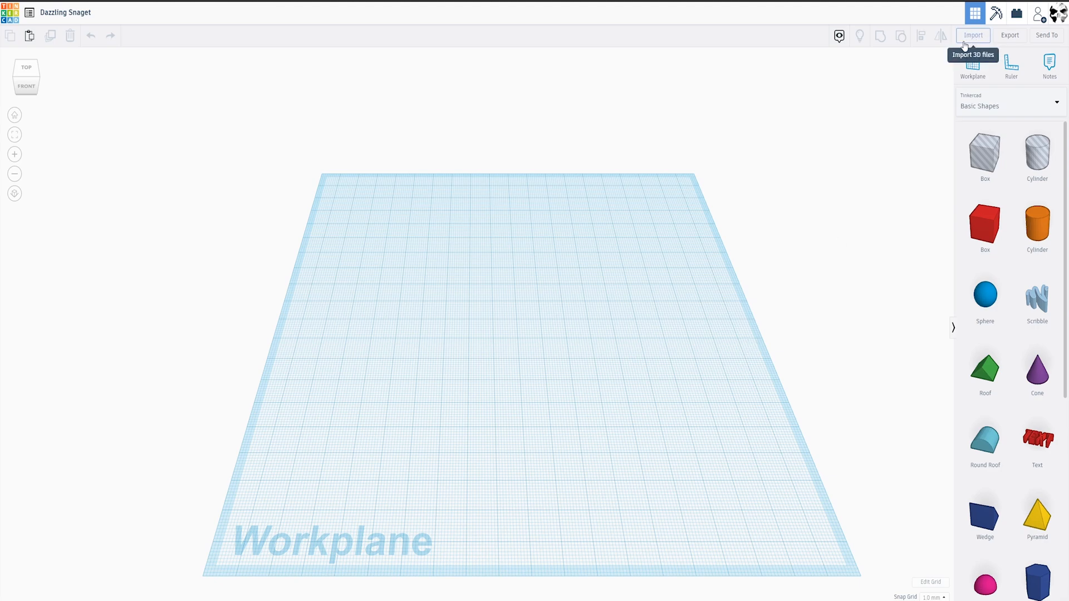
Import no_hole_-_general_purpose_hook into the design at 45 x 20 x 28.27
left_click(973, 35)
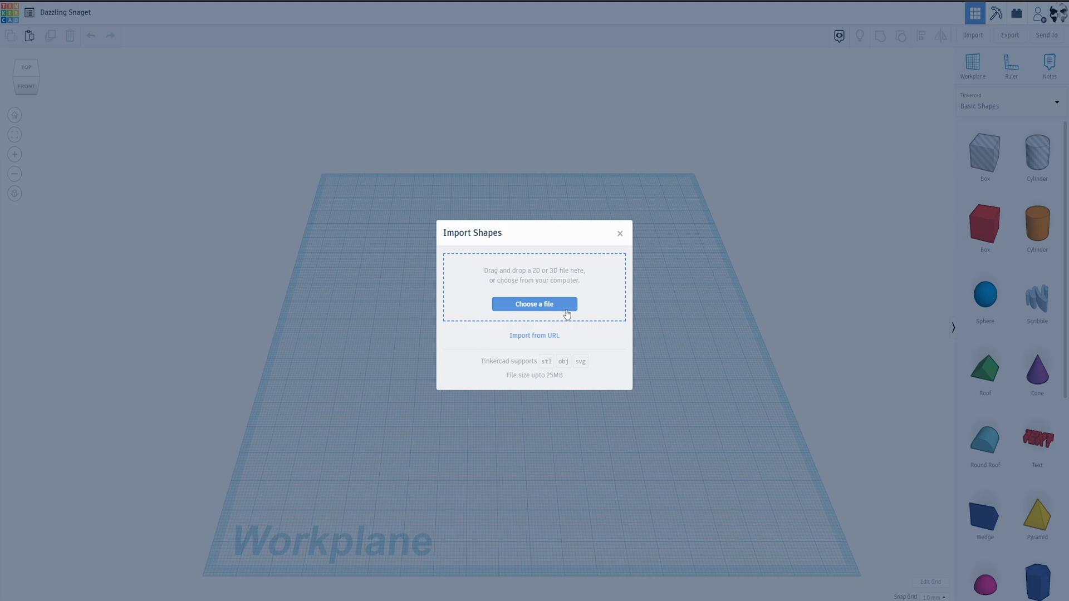
mouse_move(527, 311)
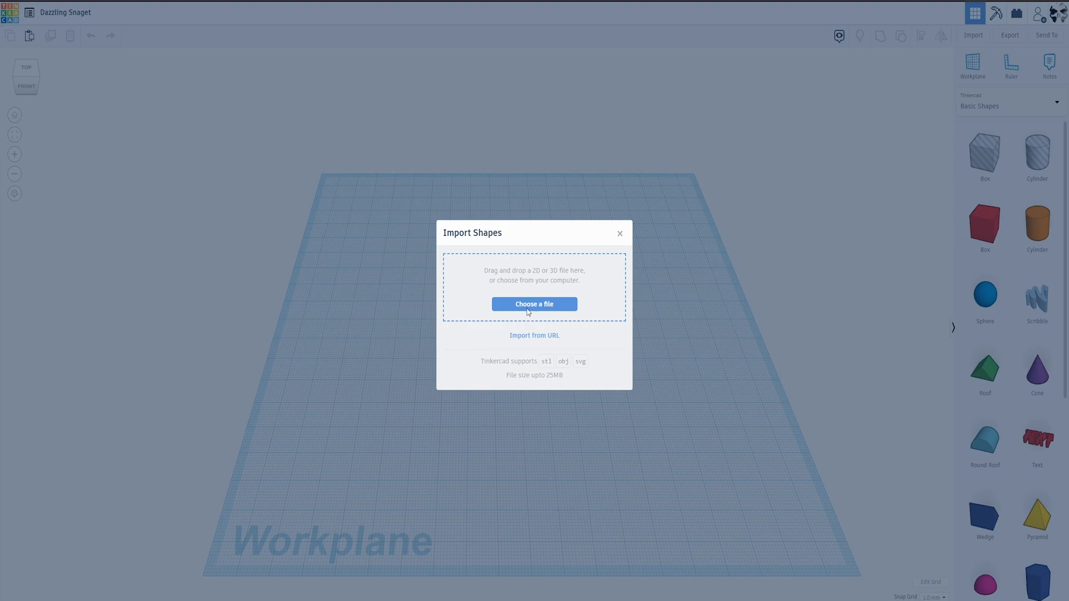
left_click(533, 304)
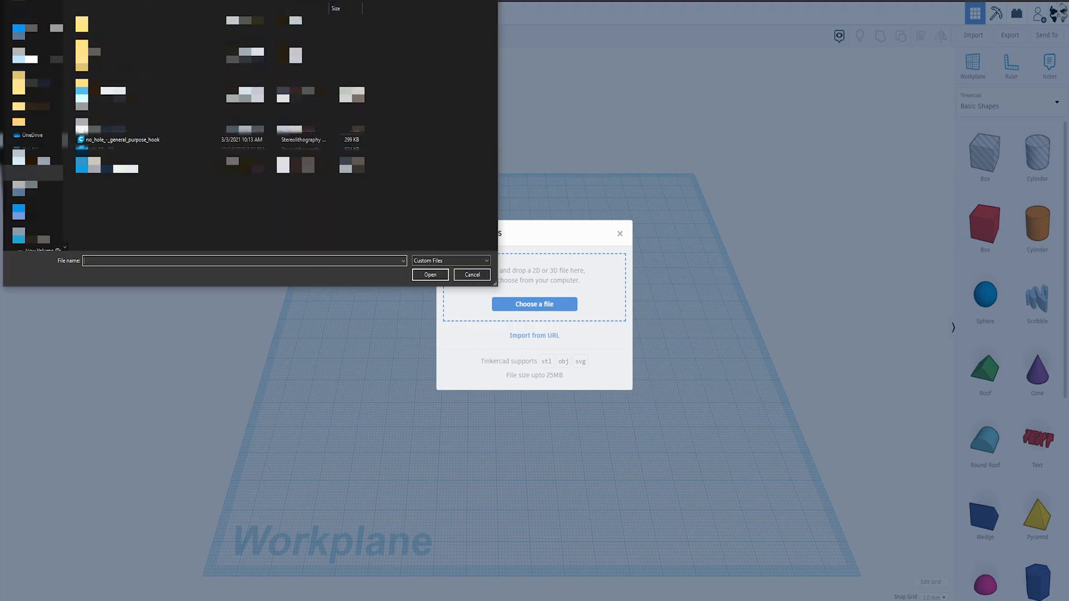
left_click(122, 139)
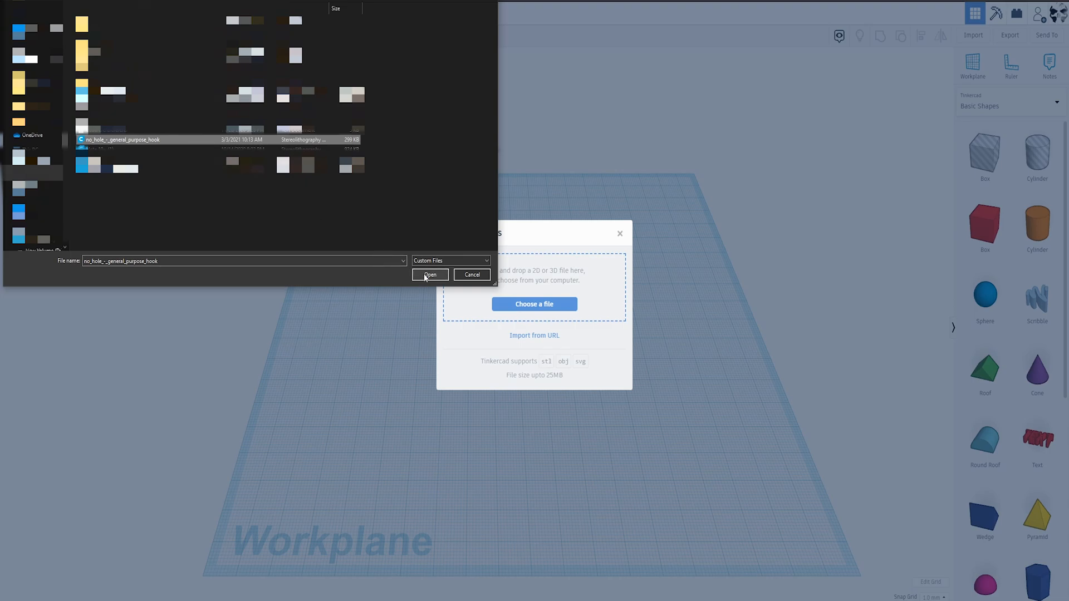
left_click(429, 274)
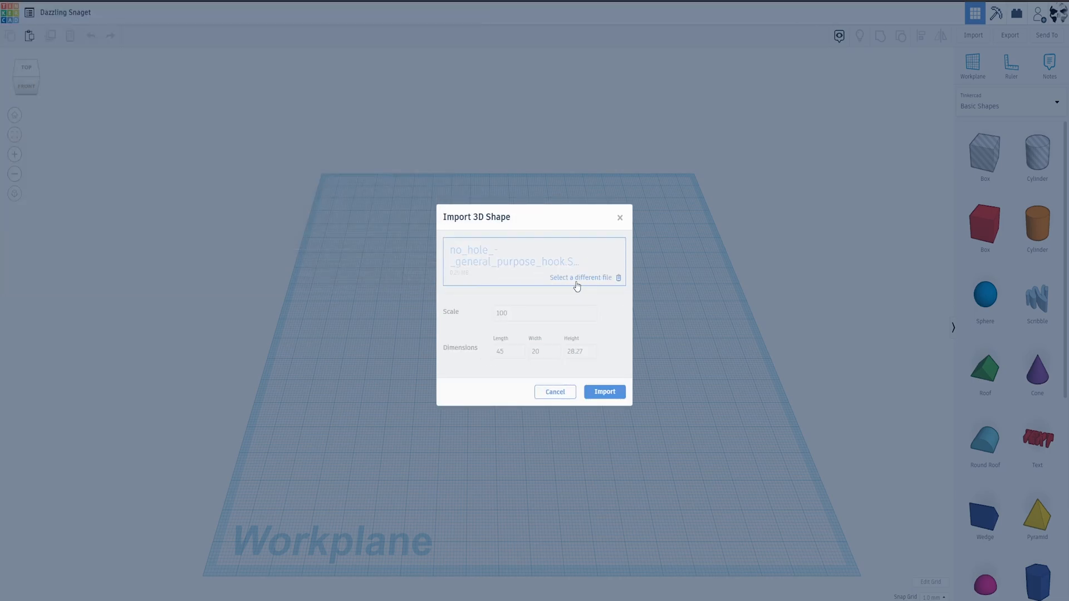
mouse_move(529, 354)
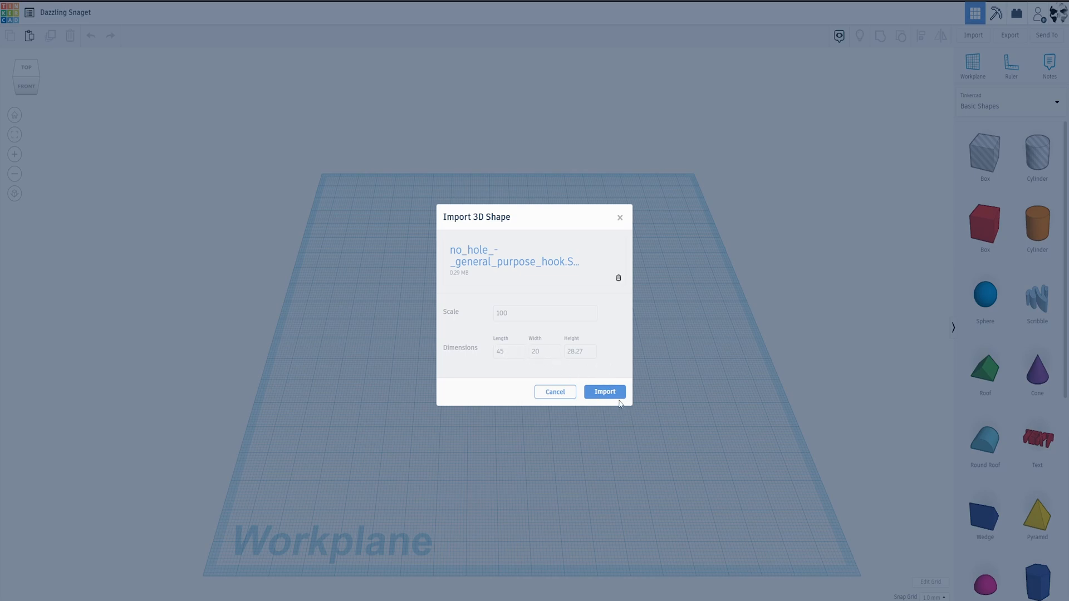
left_click(604, 391)
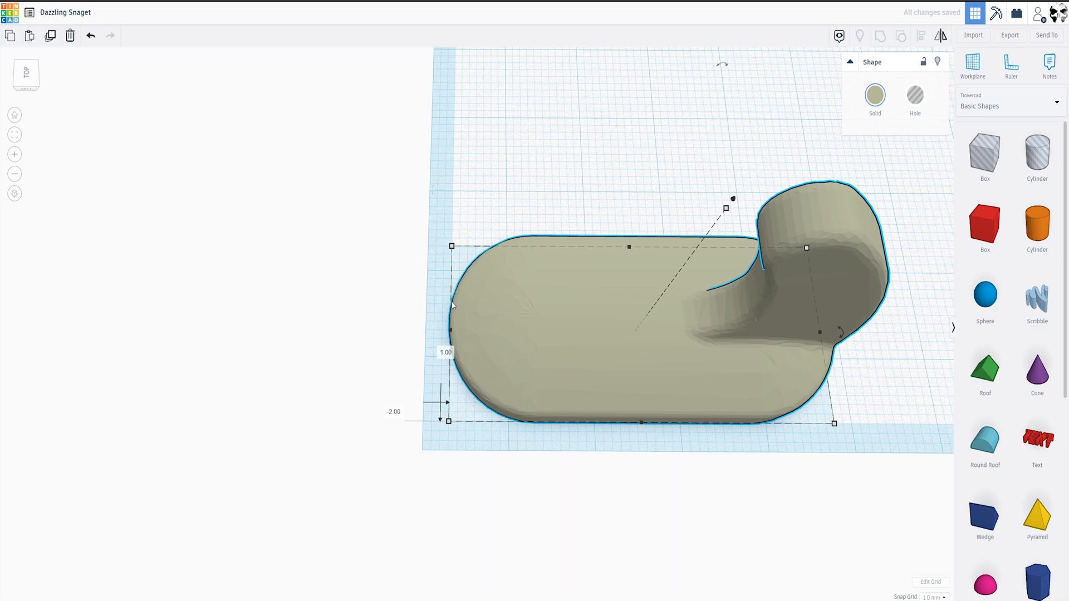
mouse_move(631, 437)
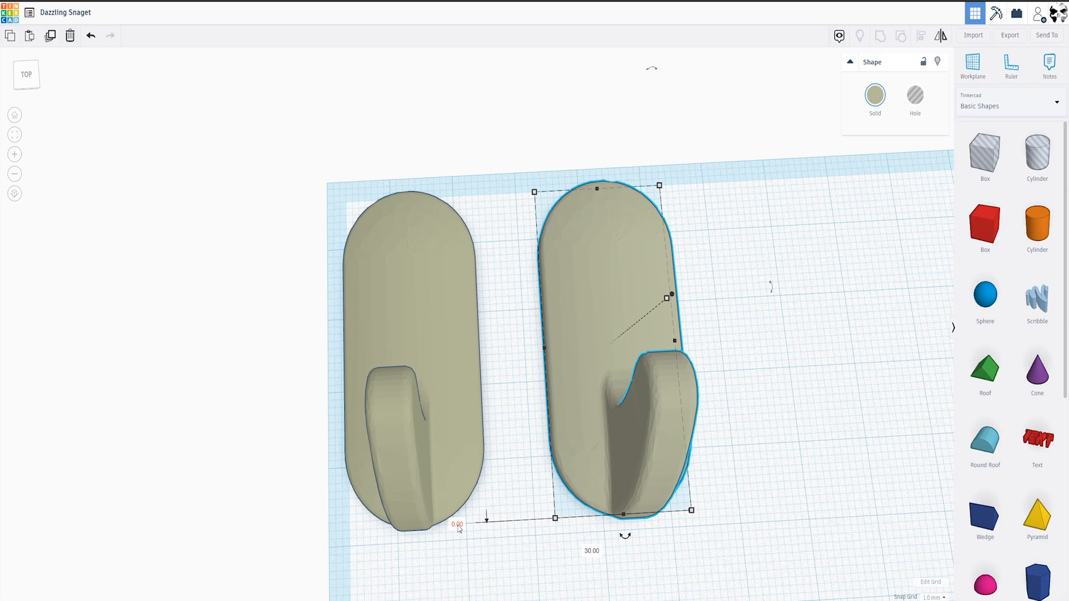
mouse_move(604, 430)
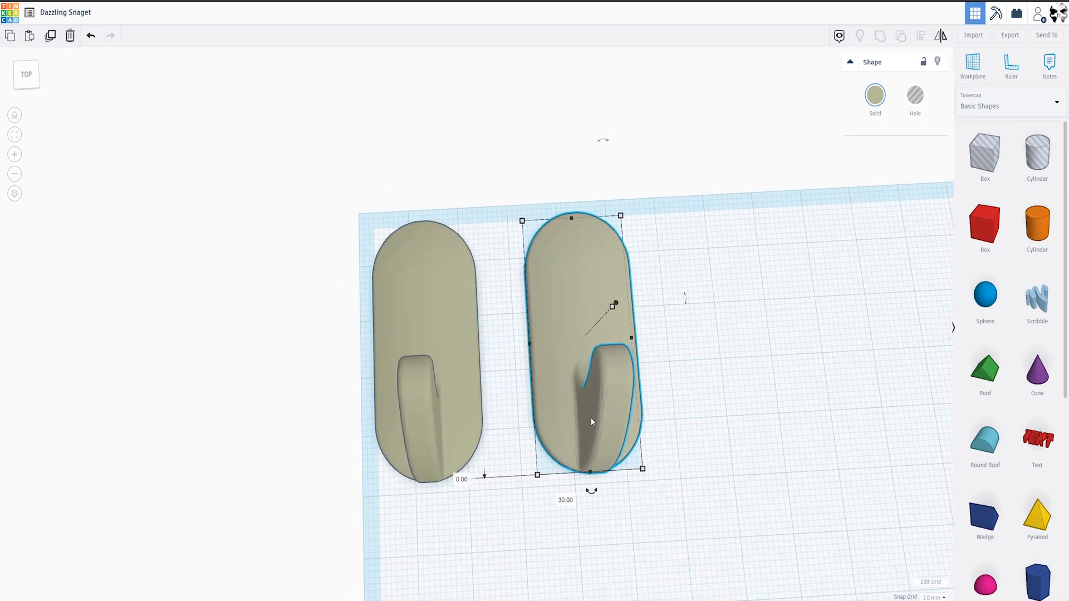
mouse_move(462, 380)
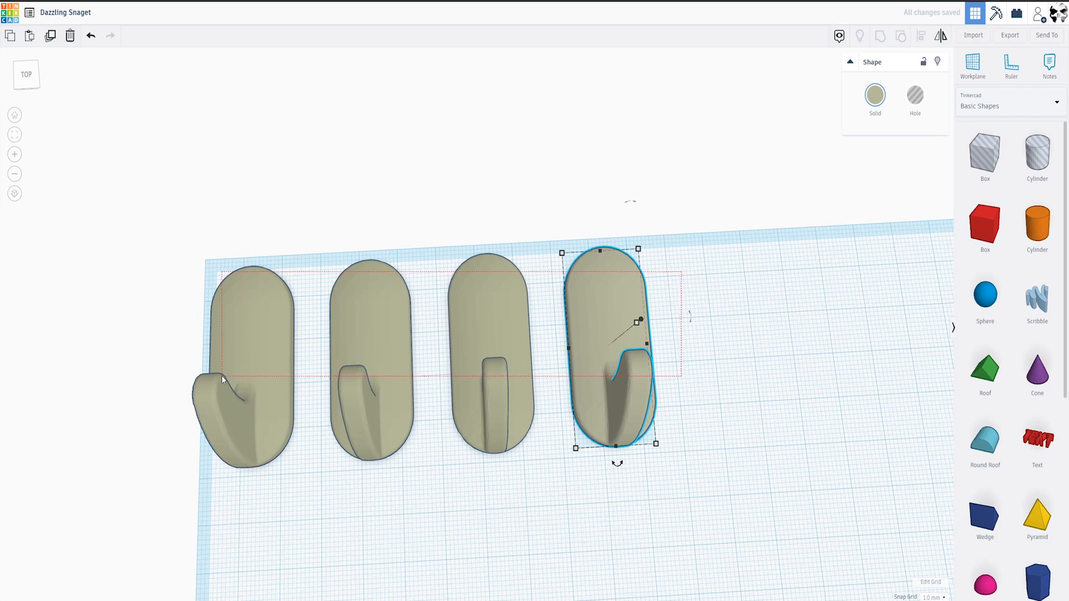
Line up the four upright hooks in an even row along the workplane's back
left_click(880, 36)
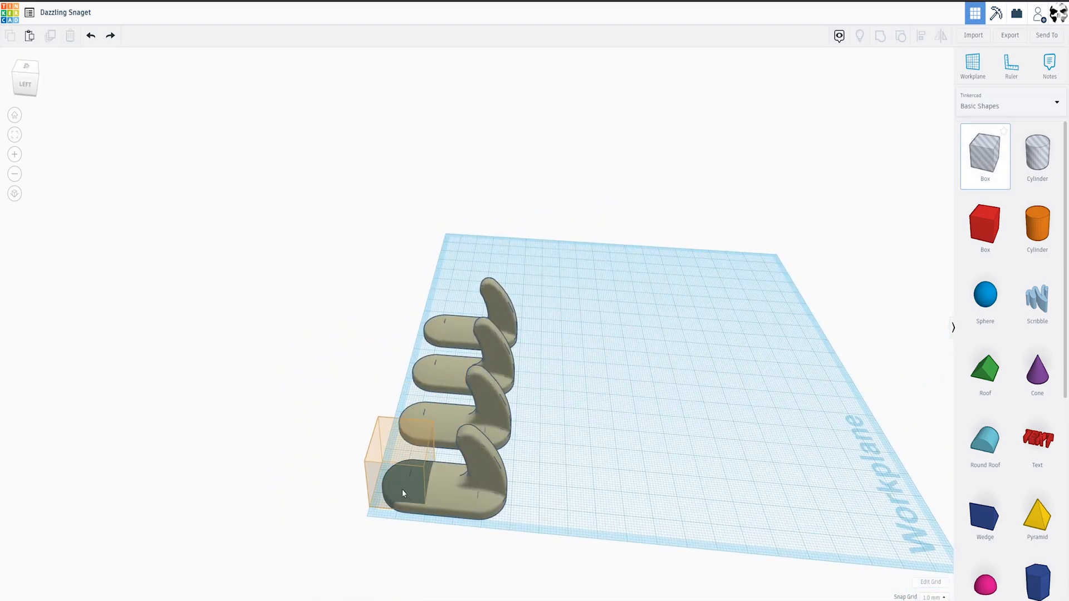
left_click(402, 471)
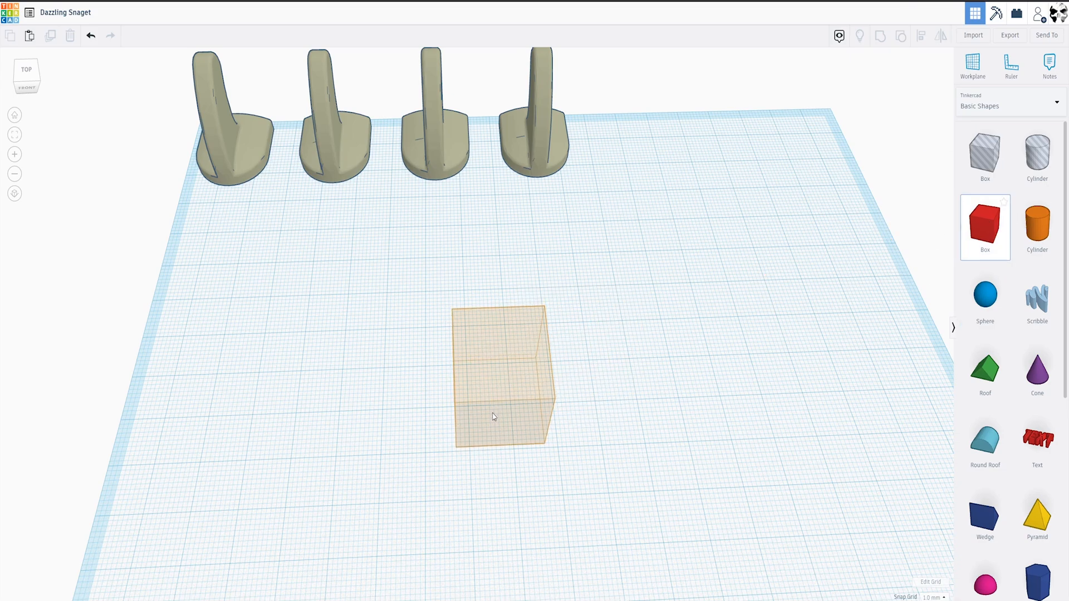
Drop a Box onto the workplane and round it with radius about 4 and 10 steps
left_click(492, 416)
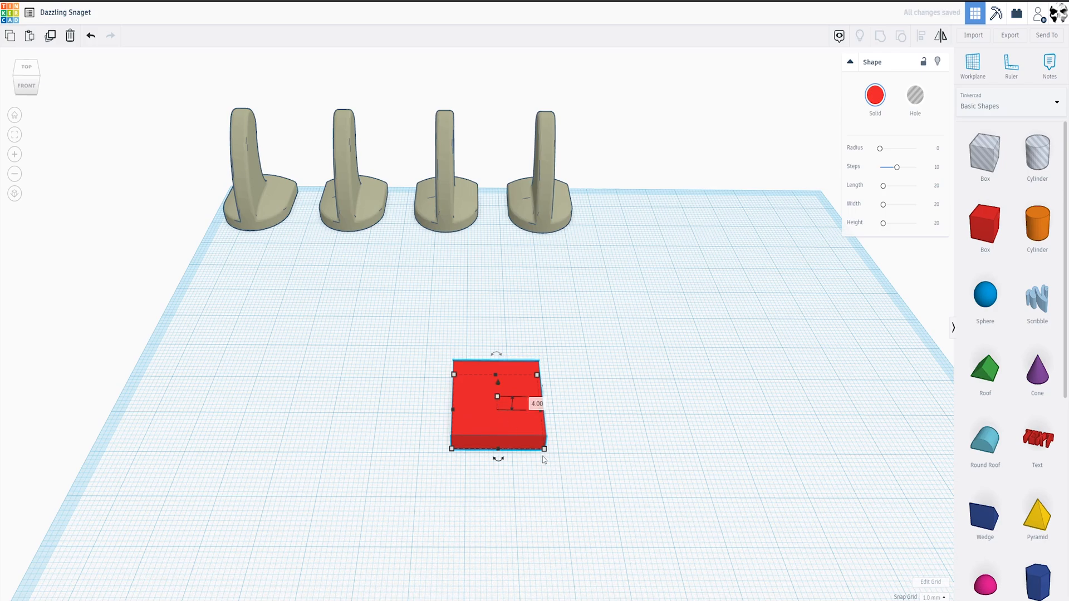
mouse_move(468, 448)
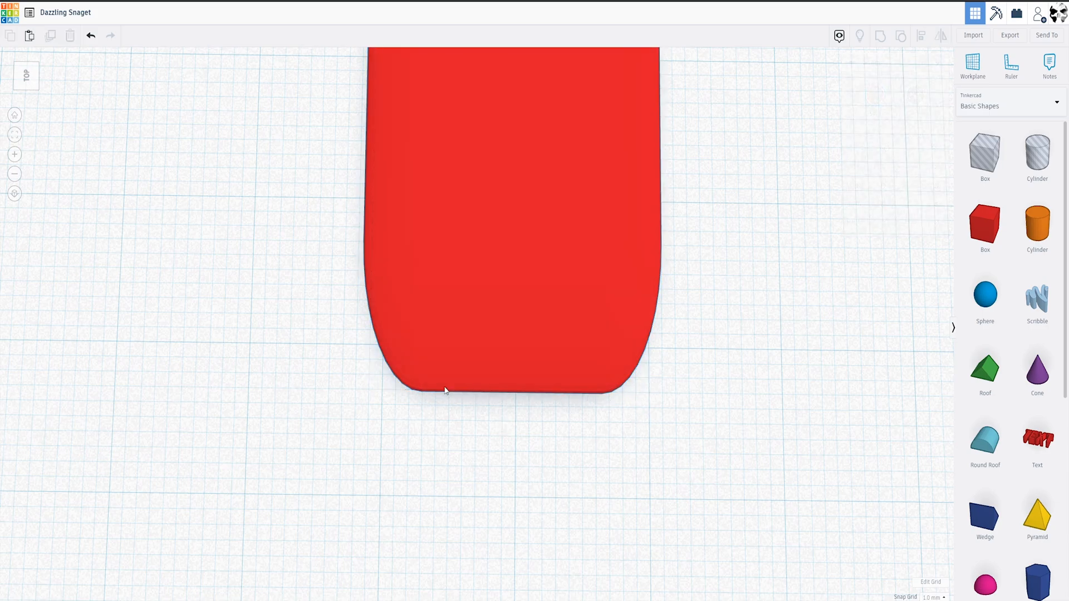
mouse_move(392, 335)
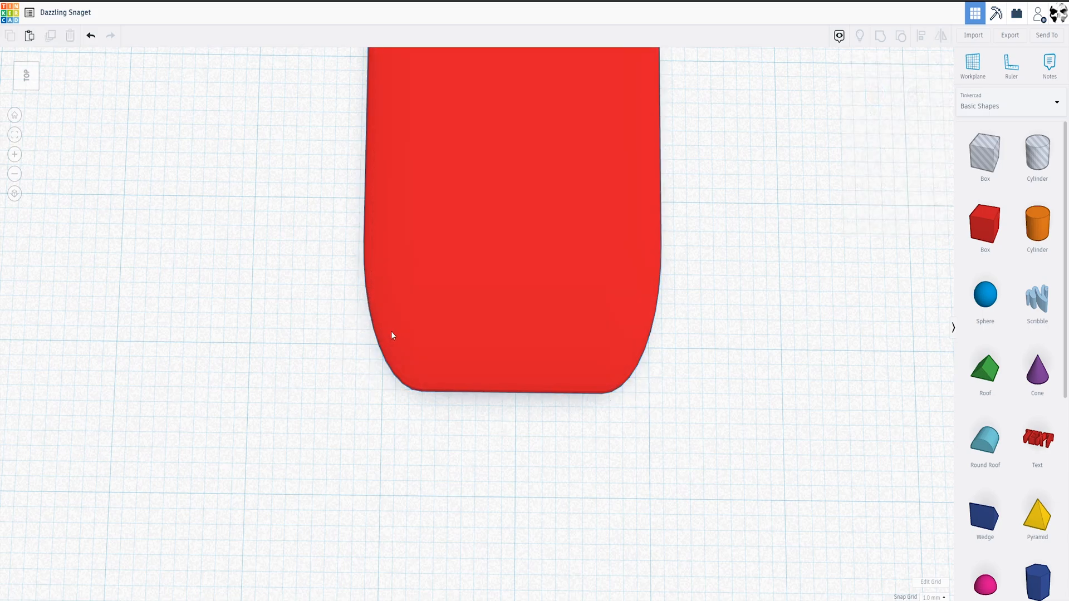
mouse_move(660, 336)
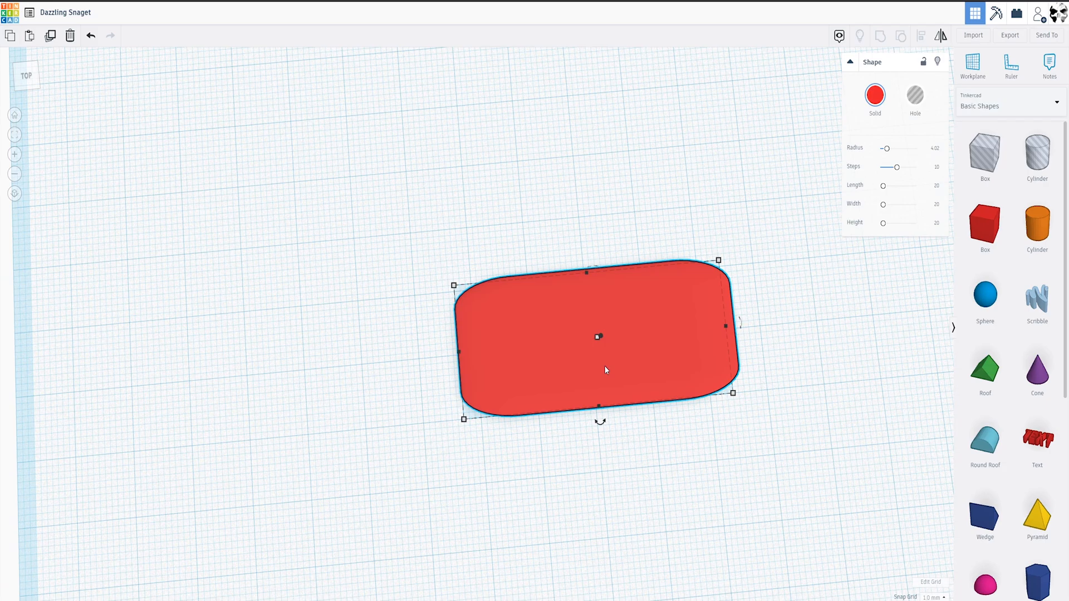
Cap both box ends with cylinders and group them into one orange base
left_click(70, 35)
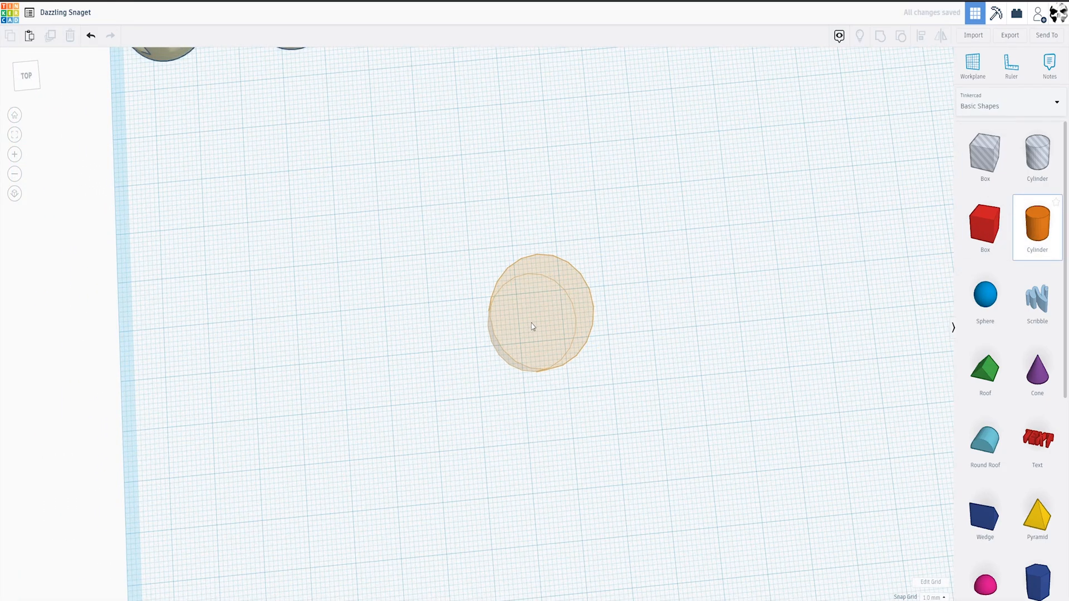
left_click(540, 313)
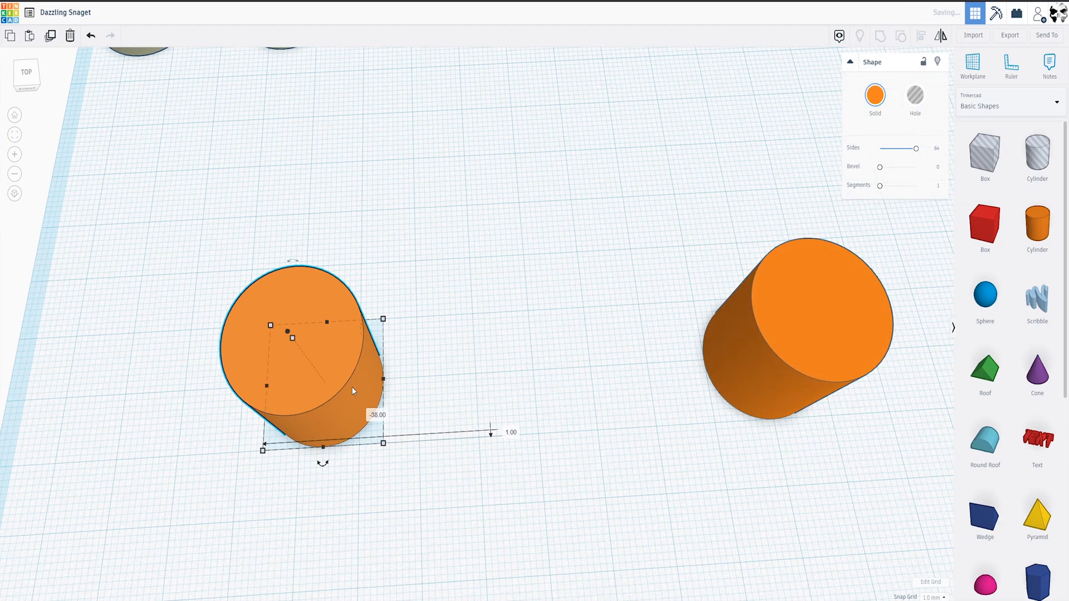
mouse_move(321, 374)
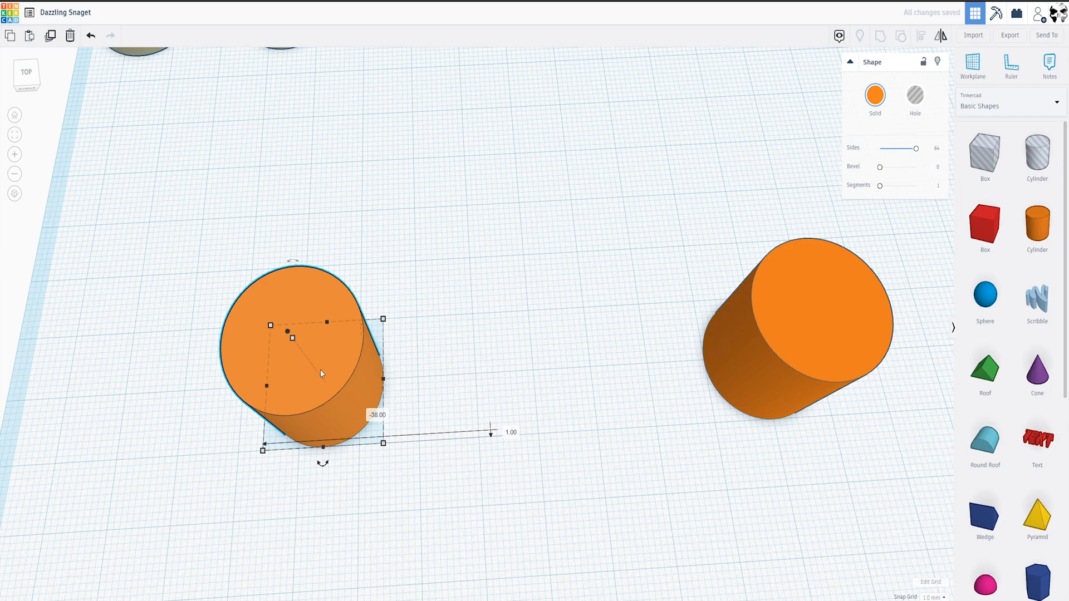
left_click_drag(321, 355, 467, 334)
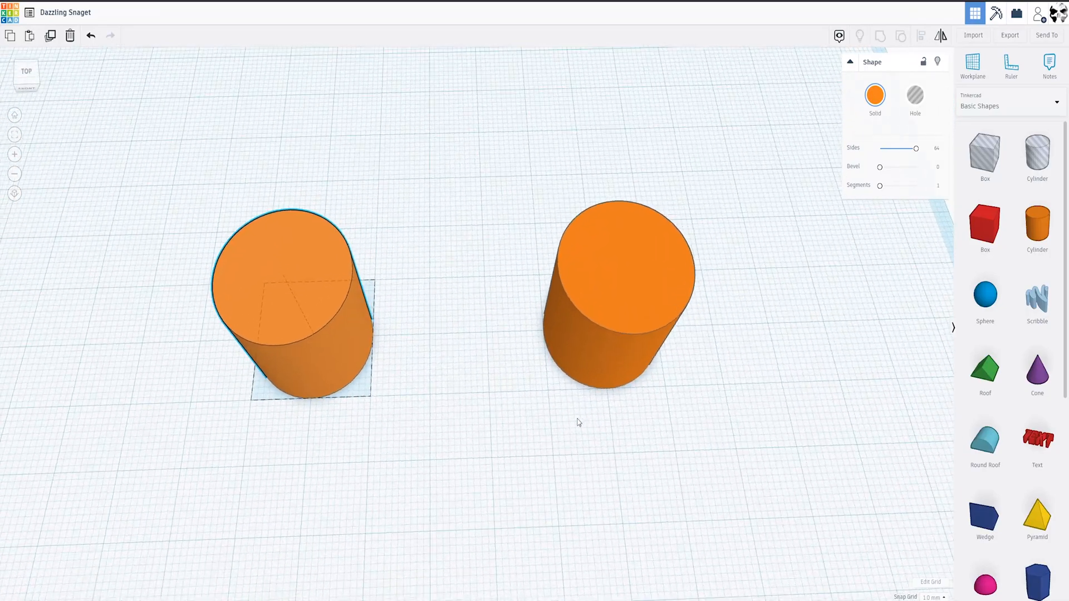
left_click(610, 273)
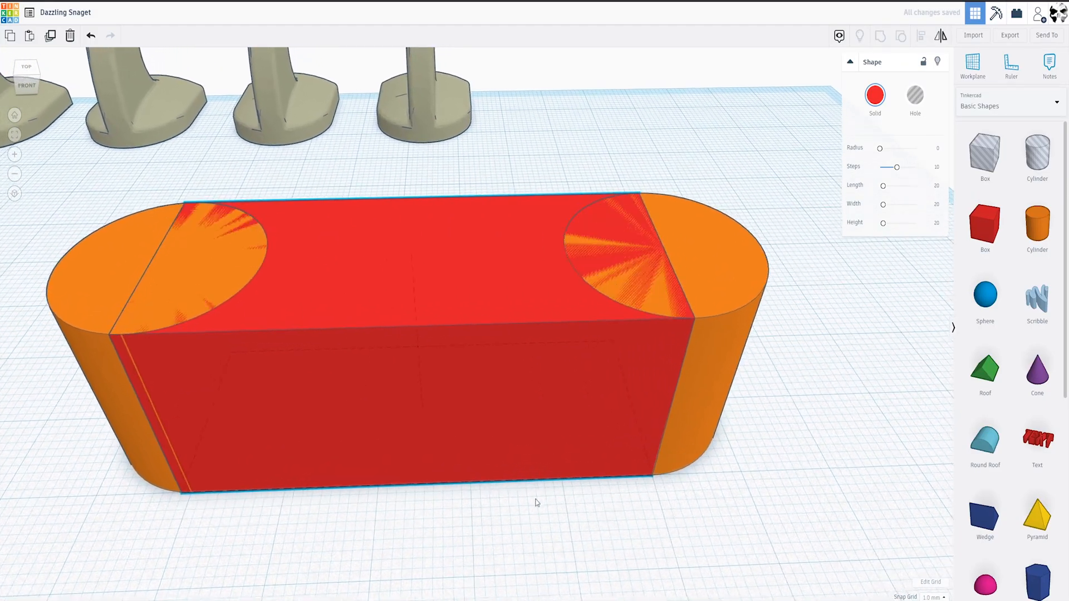
scroll("up", 3)
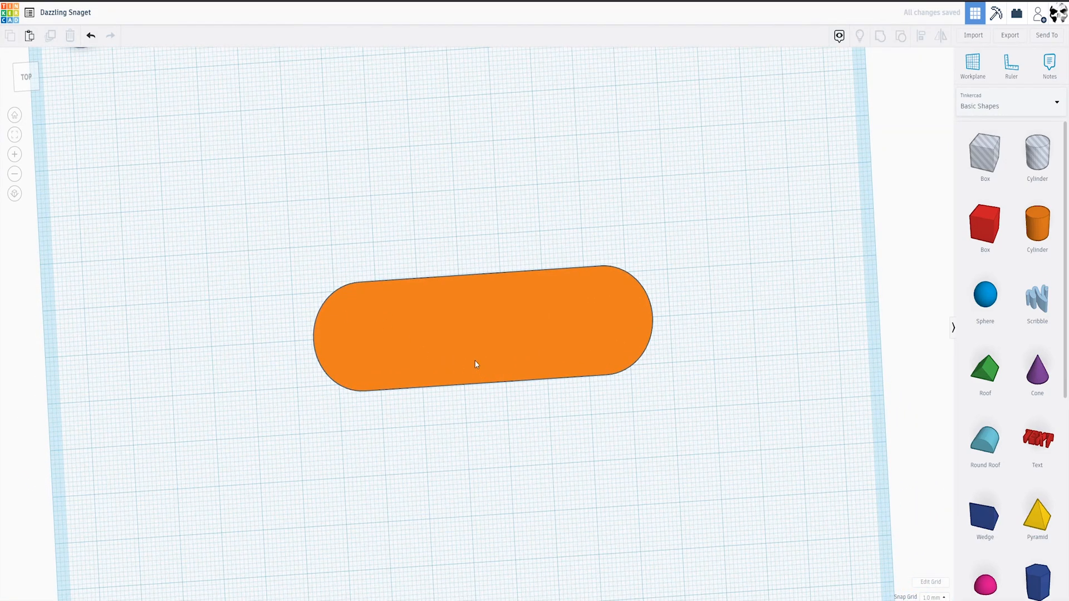
Move the four hooks onto the orange plate, spaced evenly along it
left_click(476, 321)
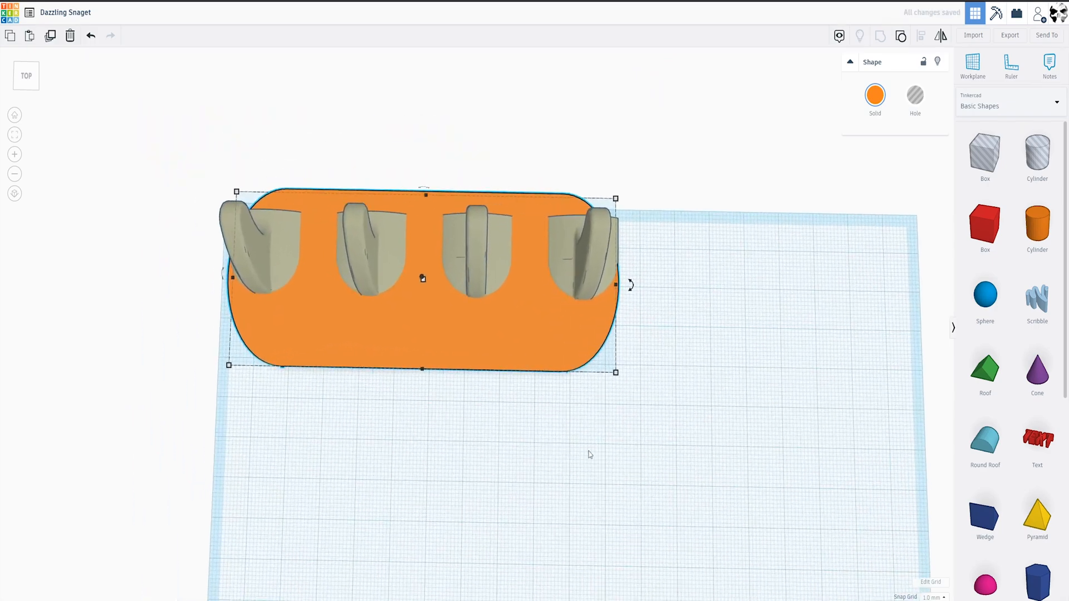
Add a hole box under the plate, undo the stray group, then group hooks with it
left_click(901, 36)
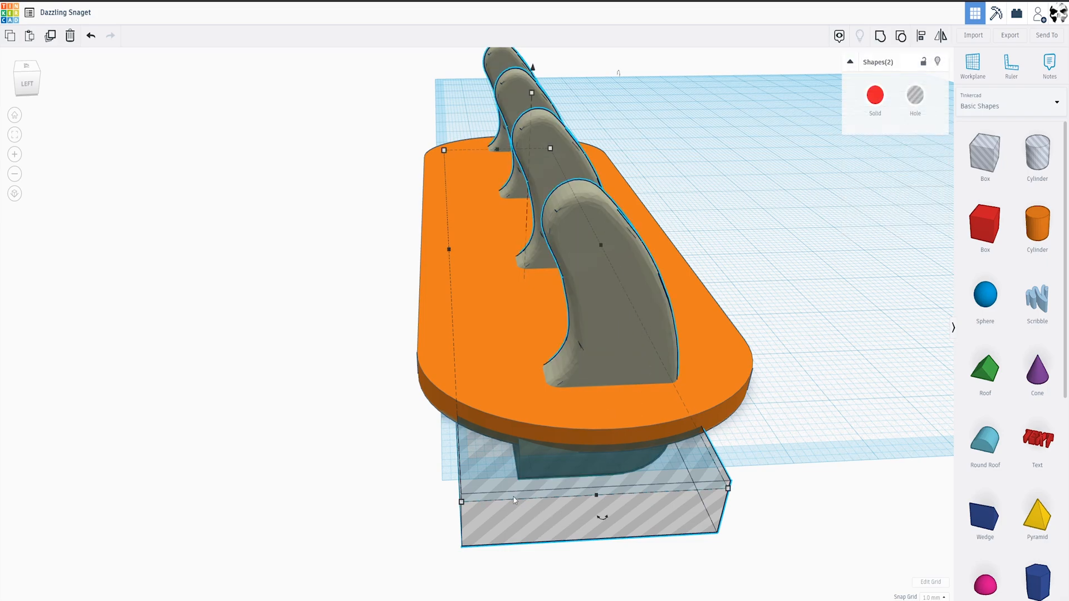
mouse_move(641, 301)
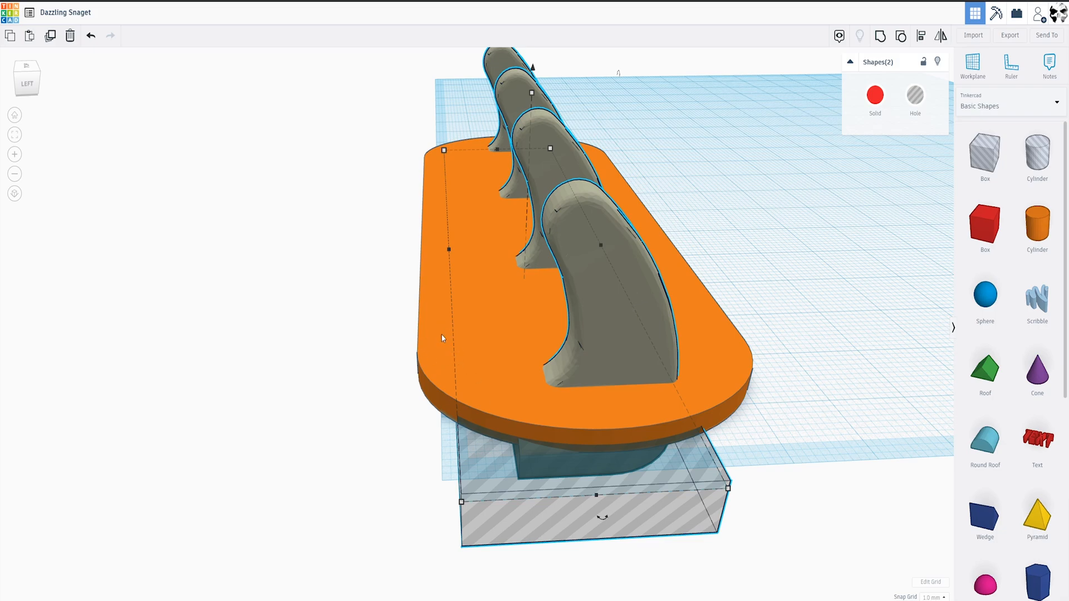
mouse_move(431, 361)
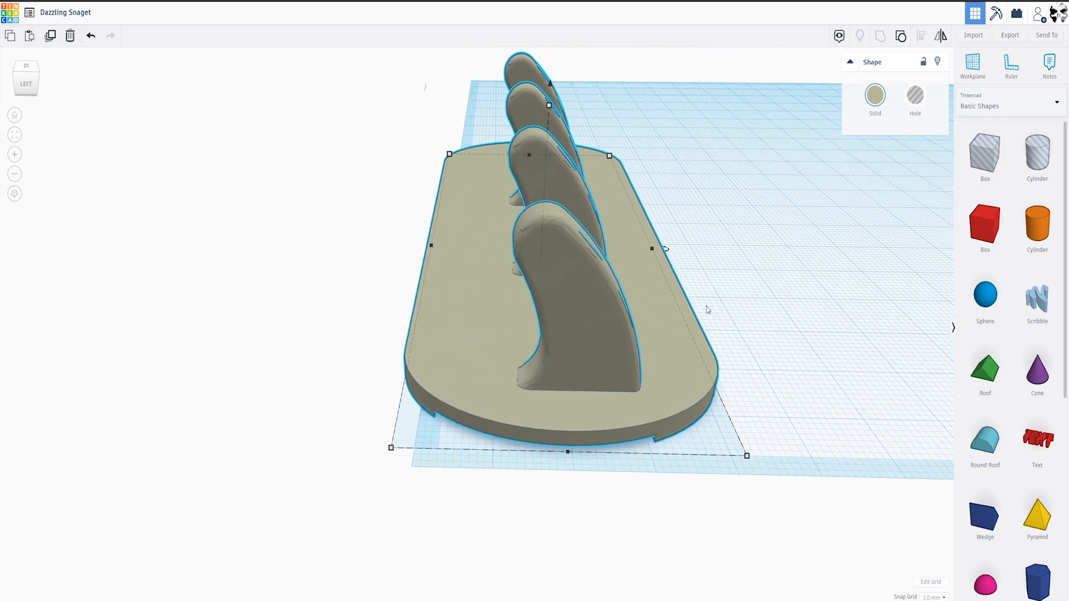
mouse_move(90, 35)
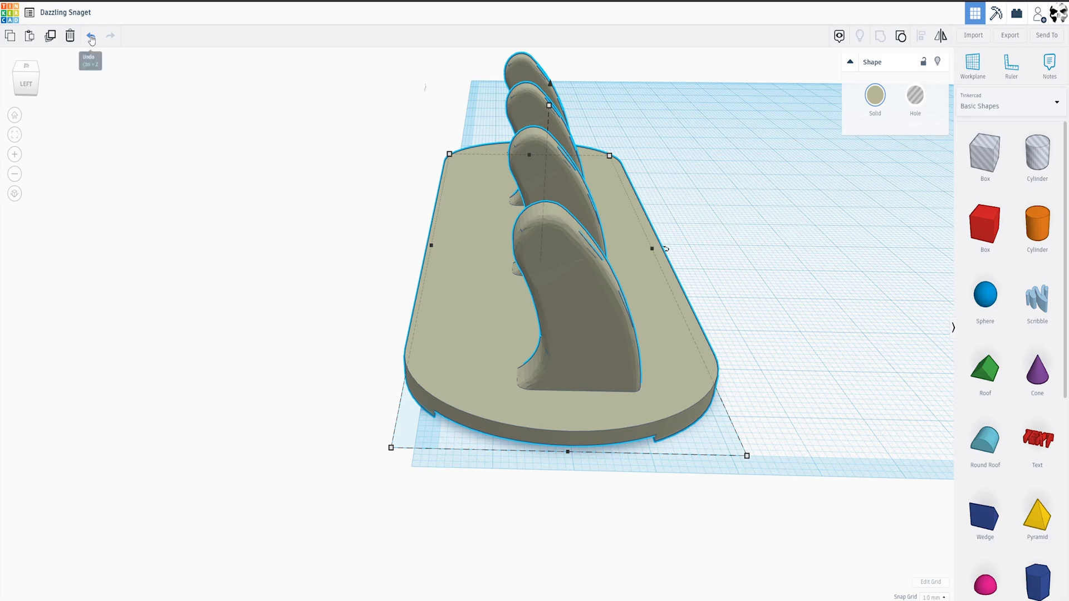
left_click(90, 36)
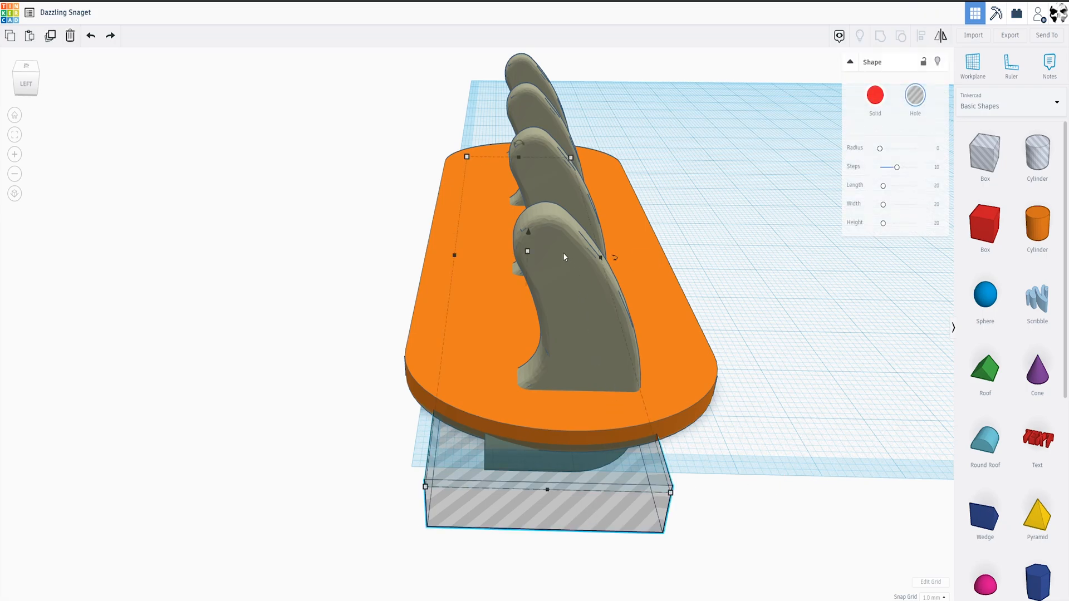
left_click(559, 273)
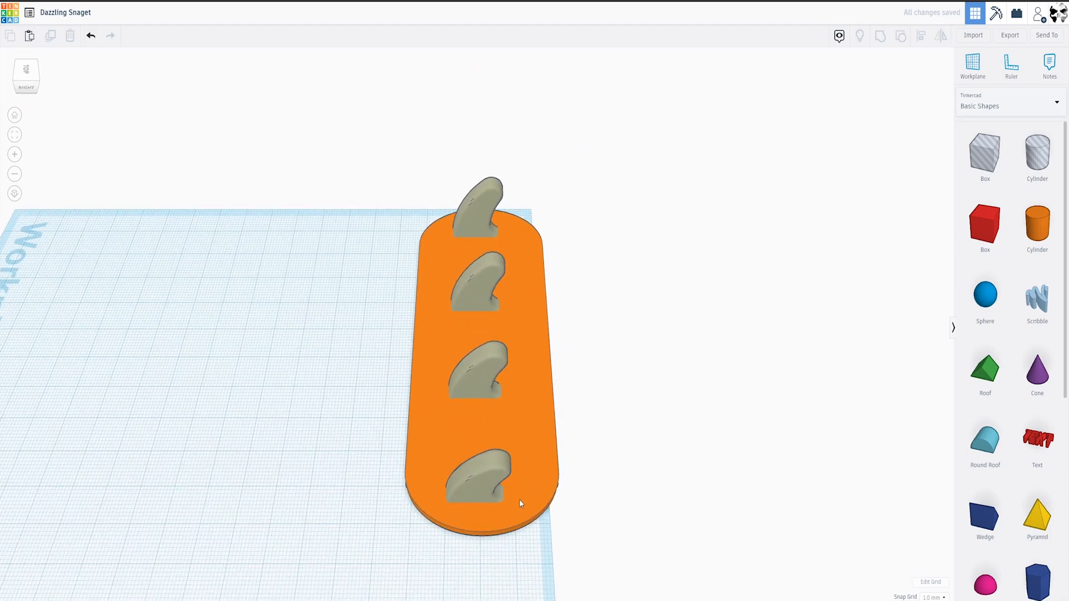
mouse_move(468, 498)
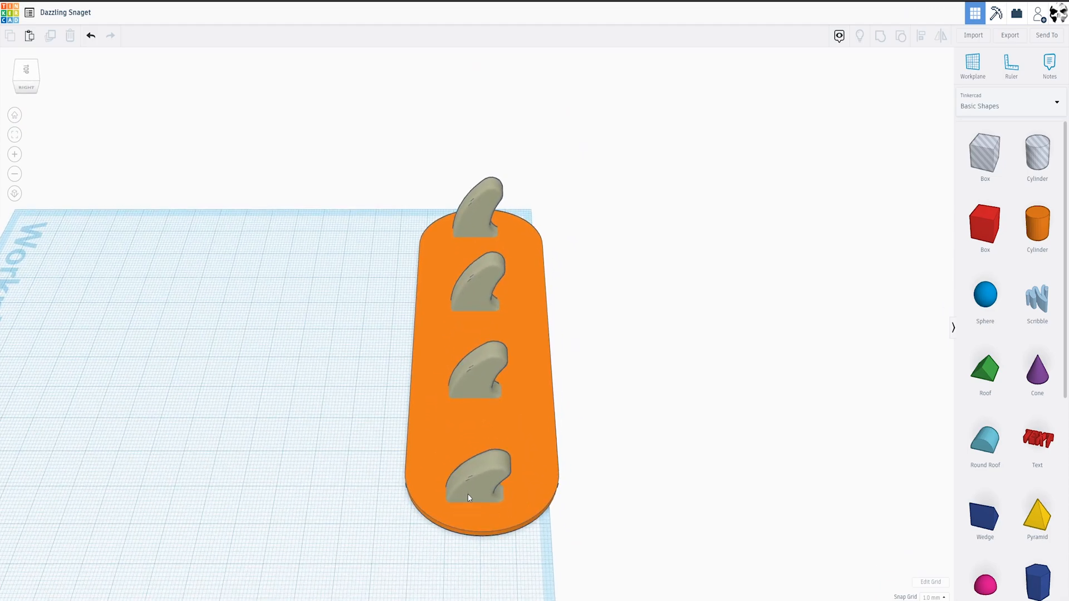
From the top view, add a Text shape below the plate reading KEYS in Serif
left_click(469, 480)
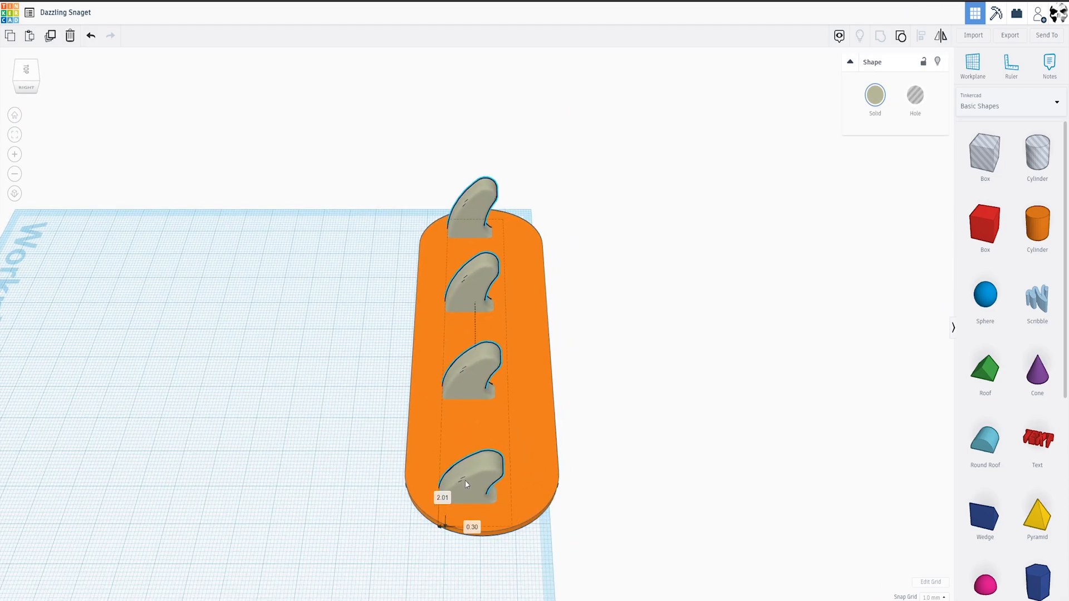
left_click(578, 540)
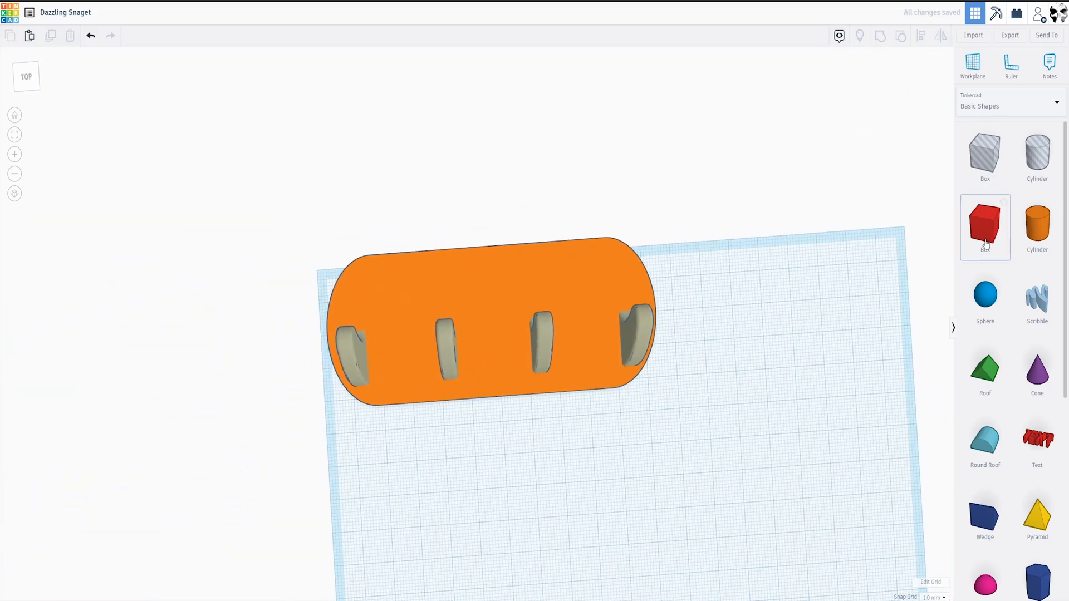
left_click(1036, 442)
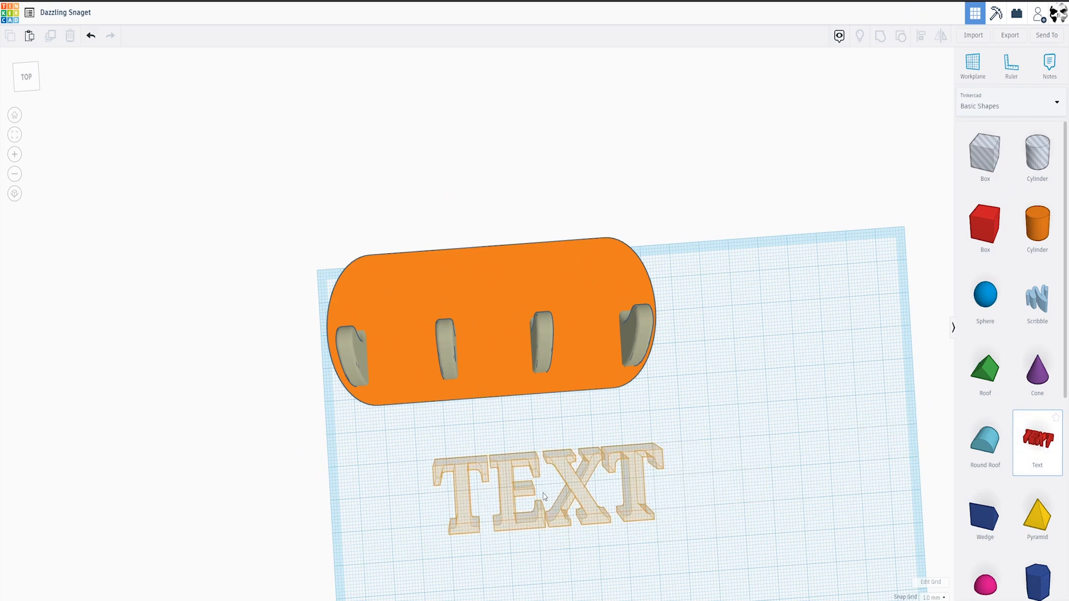
left_click(542, 498)
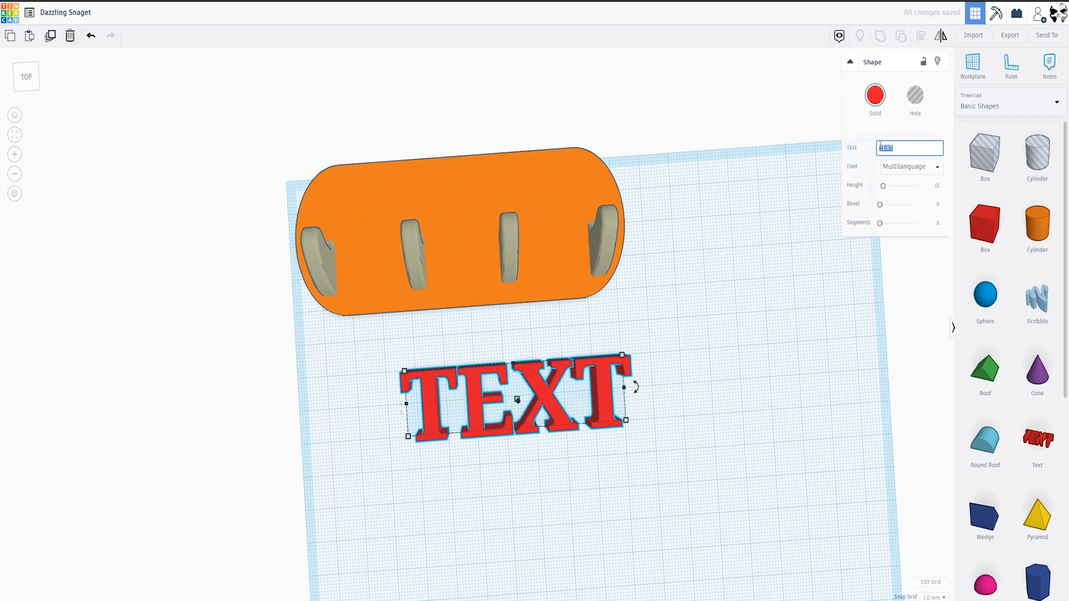
type("KEYS")
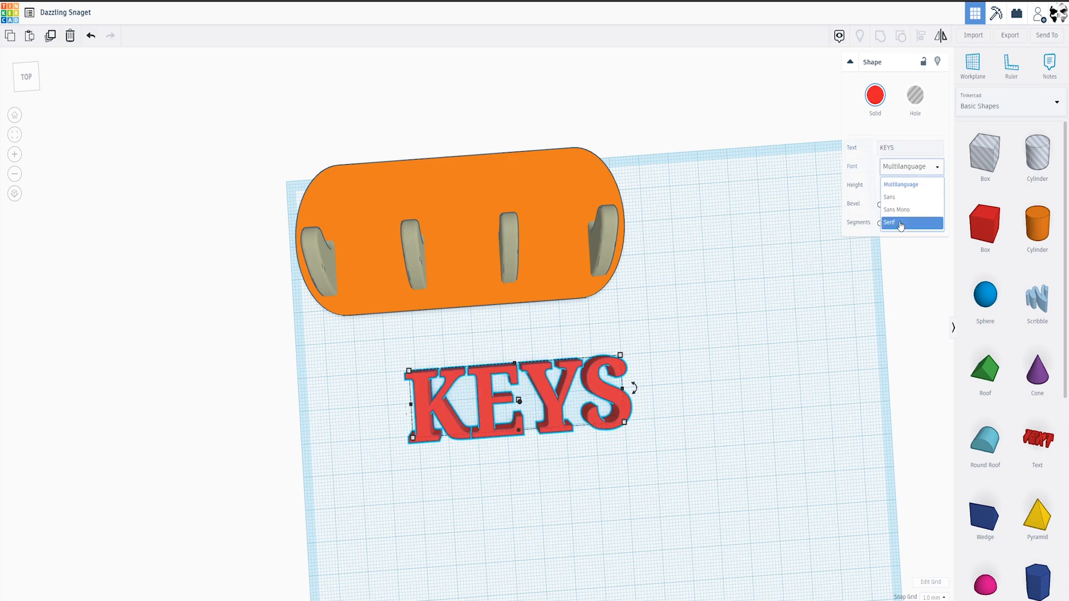
left_click(889, 222)
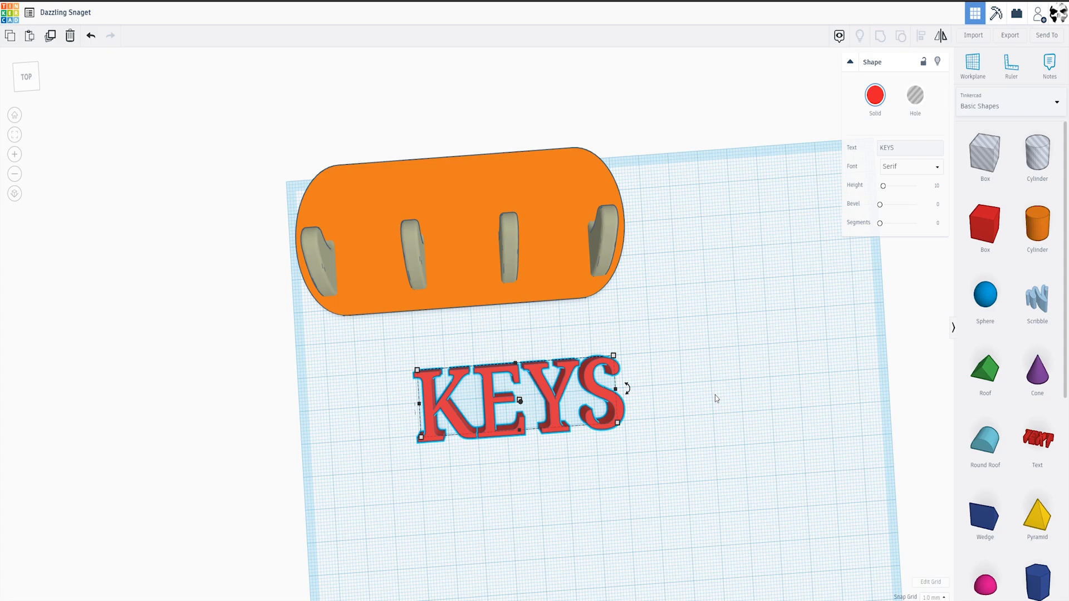
mouse_move(848, 173)
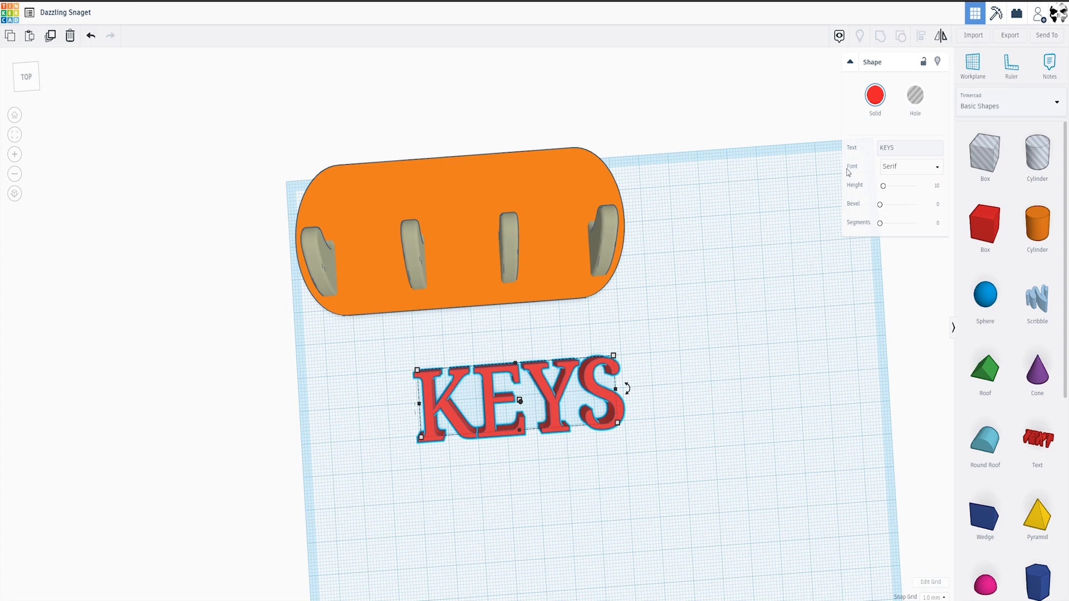
left_click(914, 95)
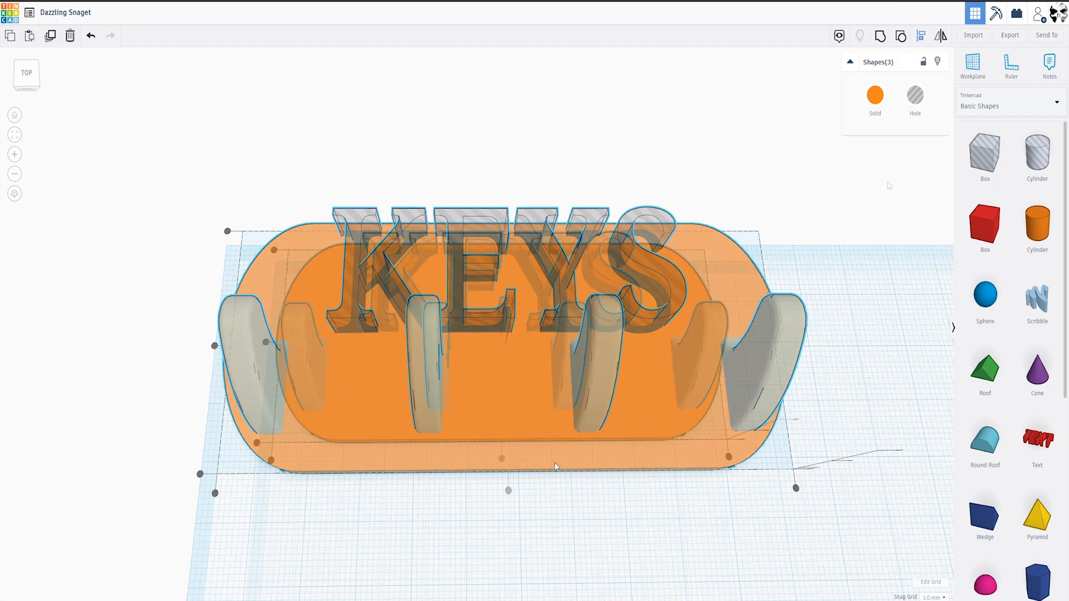
Group the KEYS hole text with the base and hooks using Ctrl+G
key("ctrl+g")
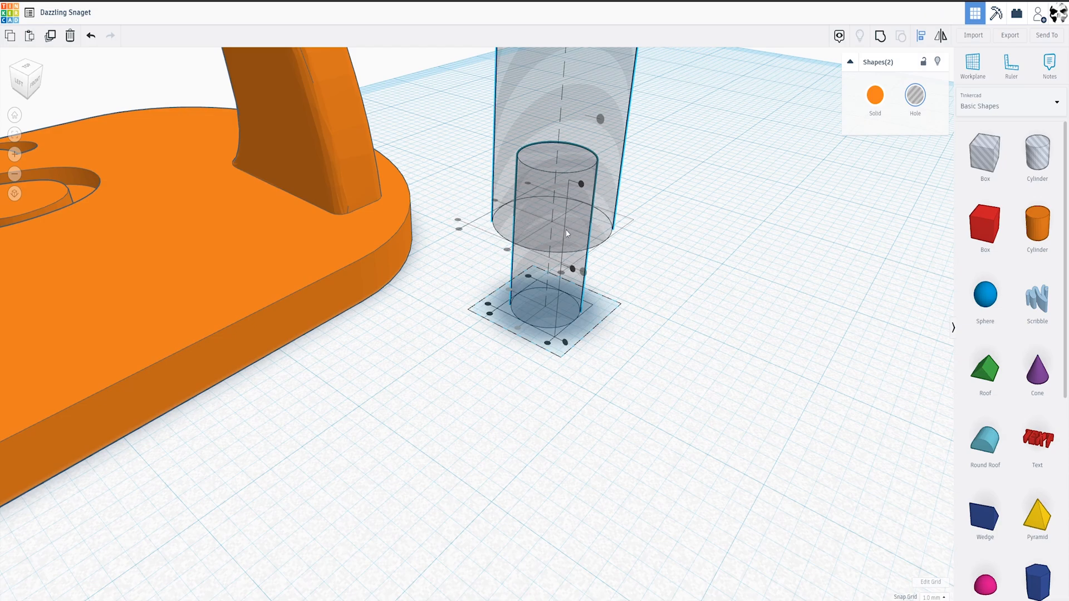
mouse_move(550, 244)
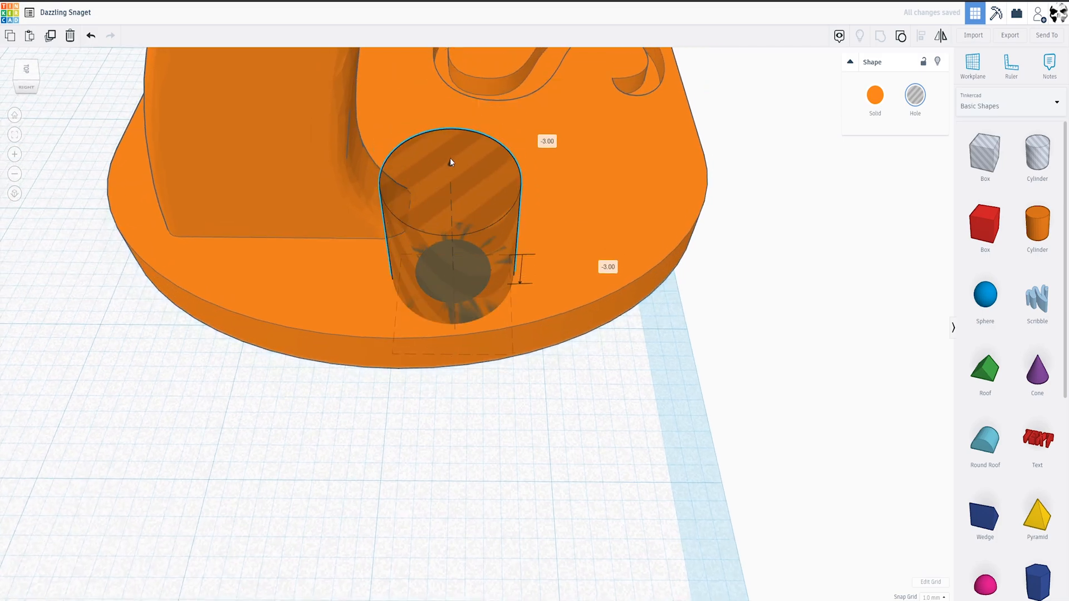
Set the hole cylinder's dimension field to -1.25 to sink it into the base
left_click(449, 256)
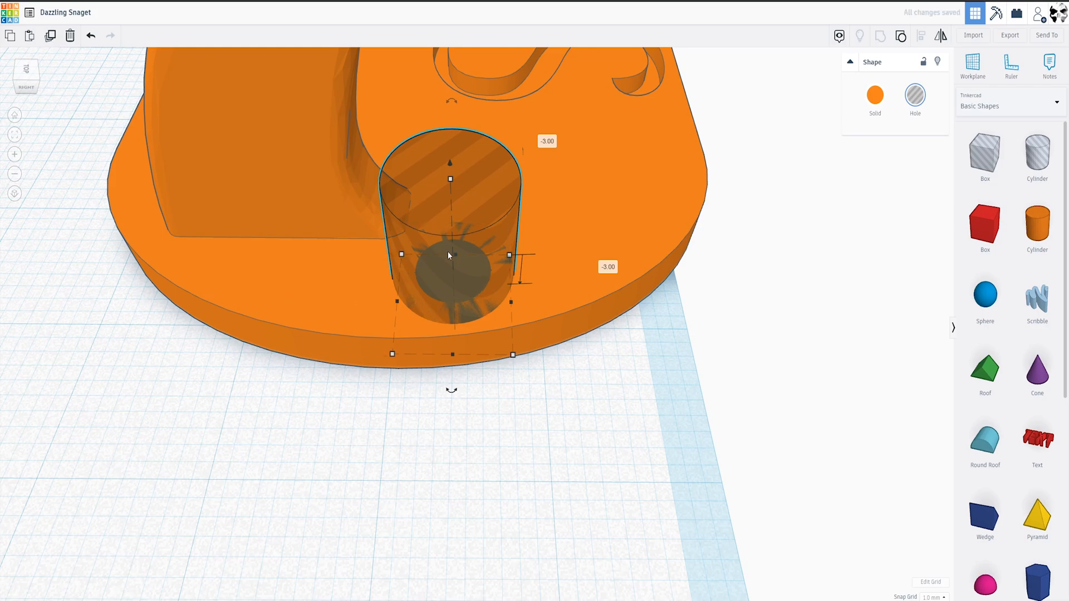
scroll("up", 3)
type("-4")
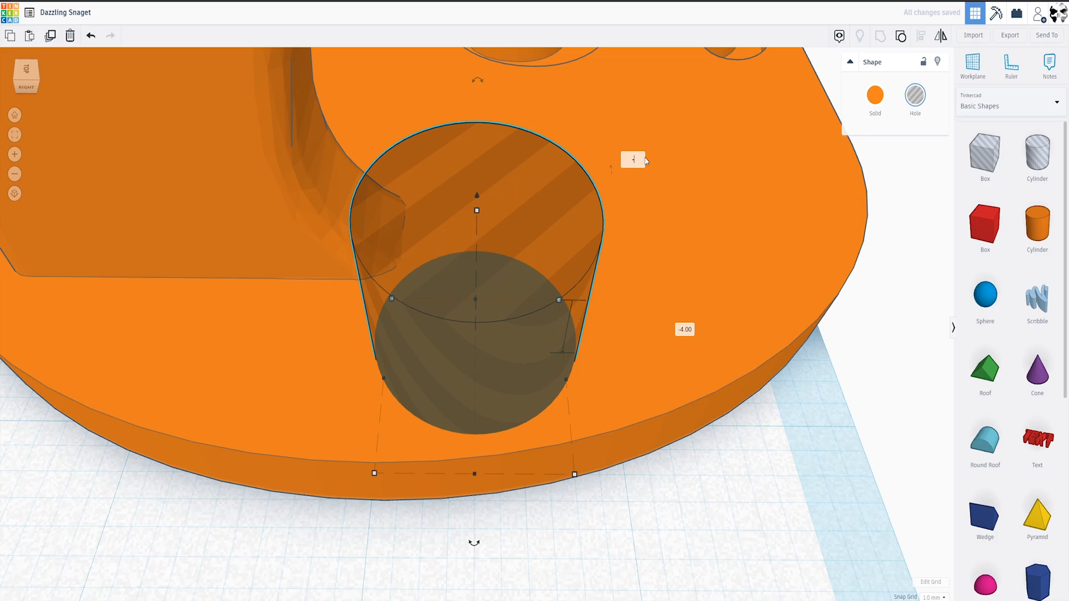
type("-1.25")
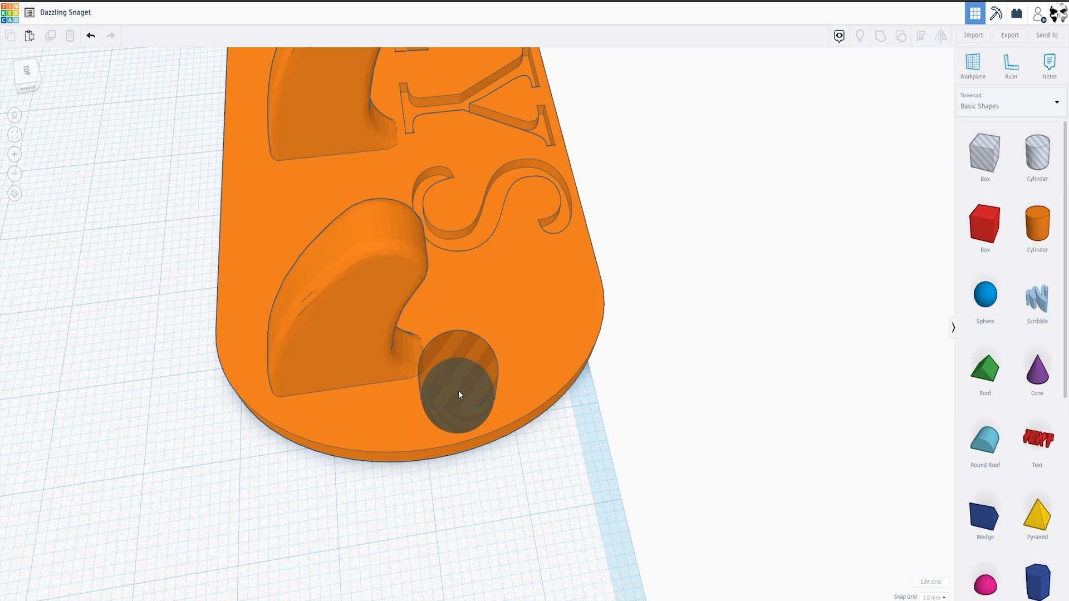
Select the screw-hole cylinder to copy it to the base's opposite rounded end
left_click(460, 382)
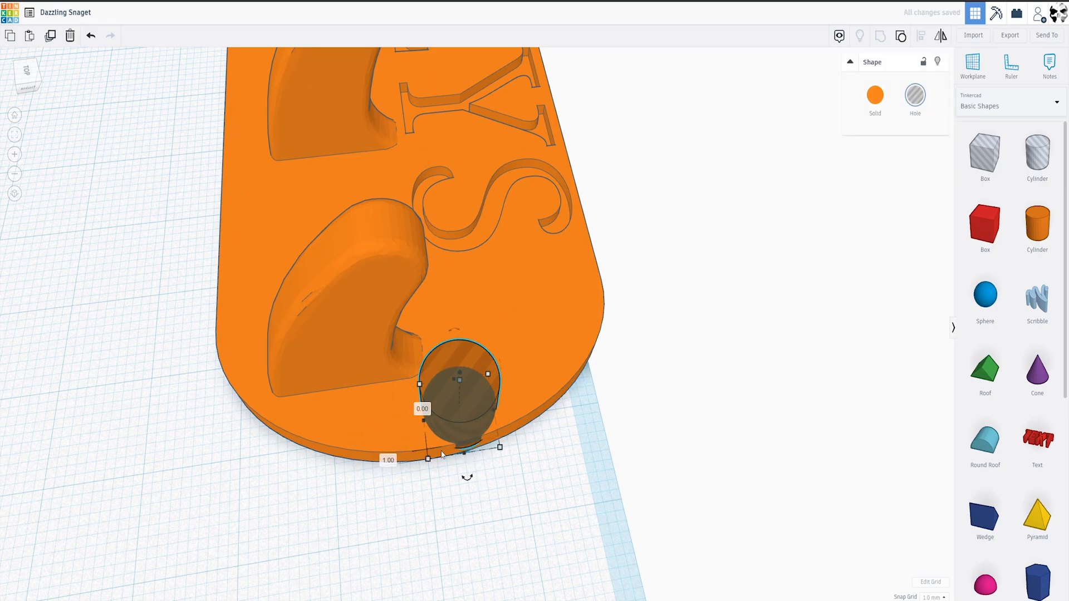
mouse_move(459, 408)
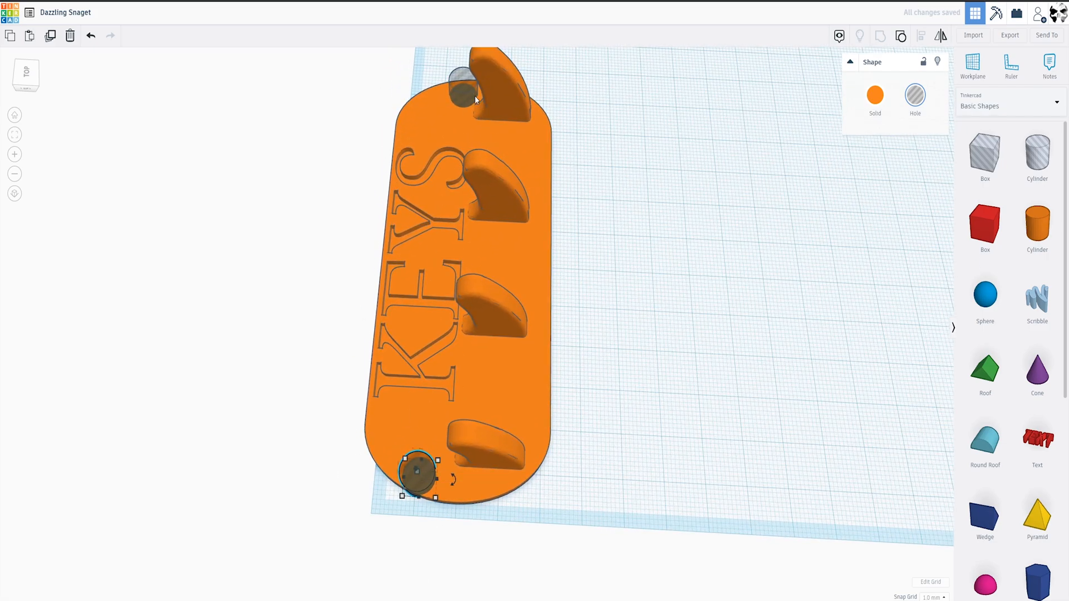
mouse_move(447, 88)
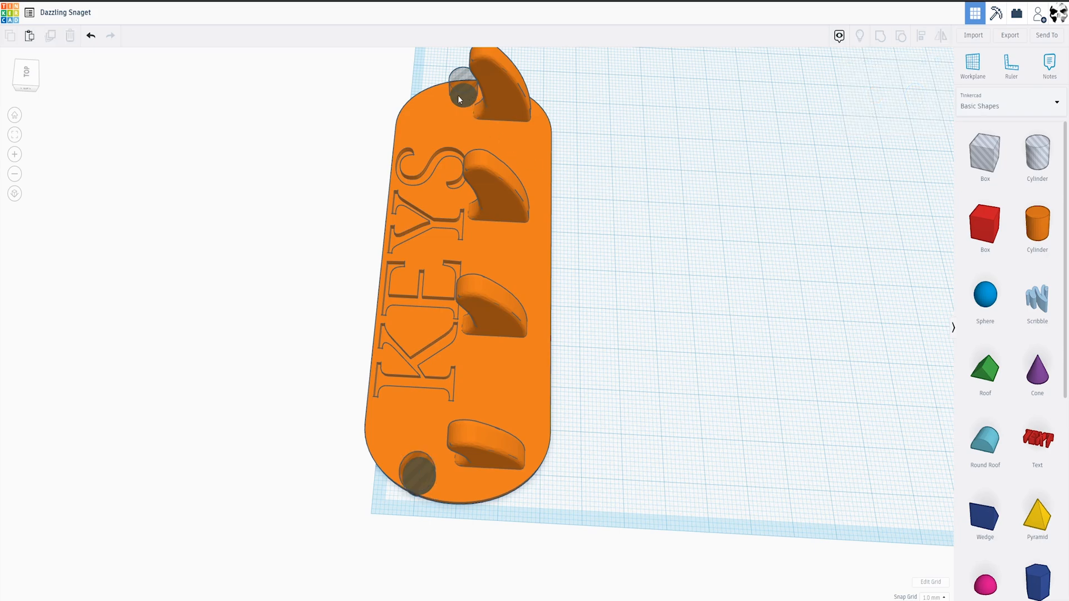
Select the lower screw hole with the other and align the two holes
left_click(462, 87)
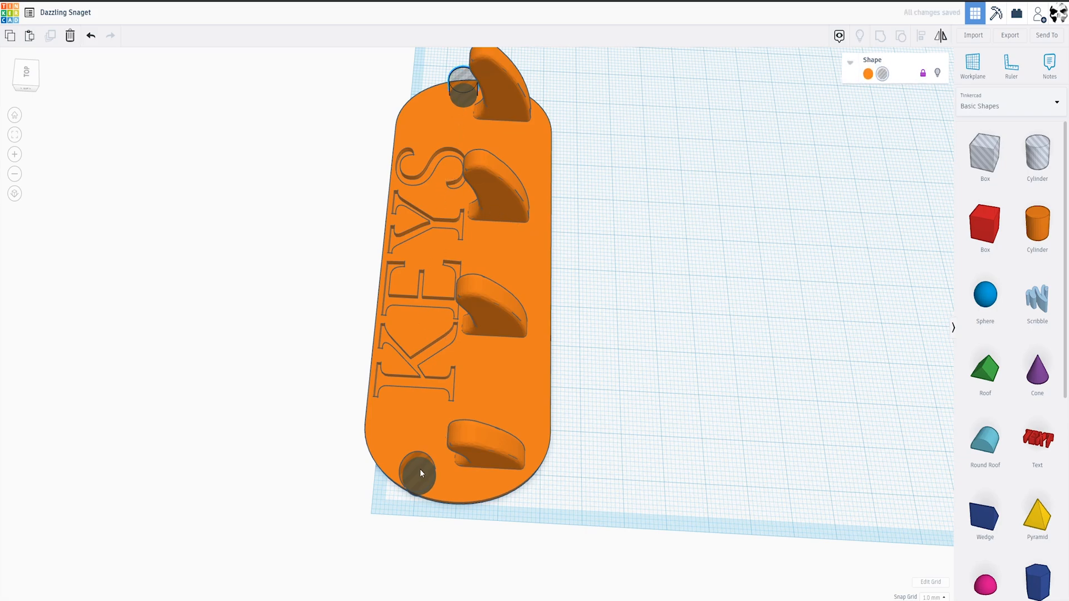
left_click(417, 474)
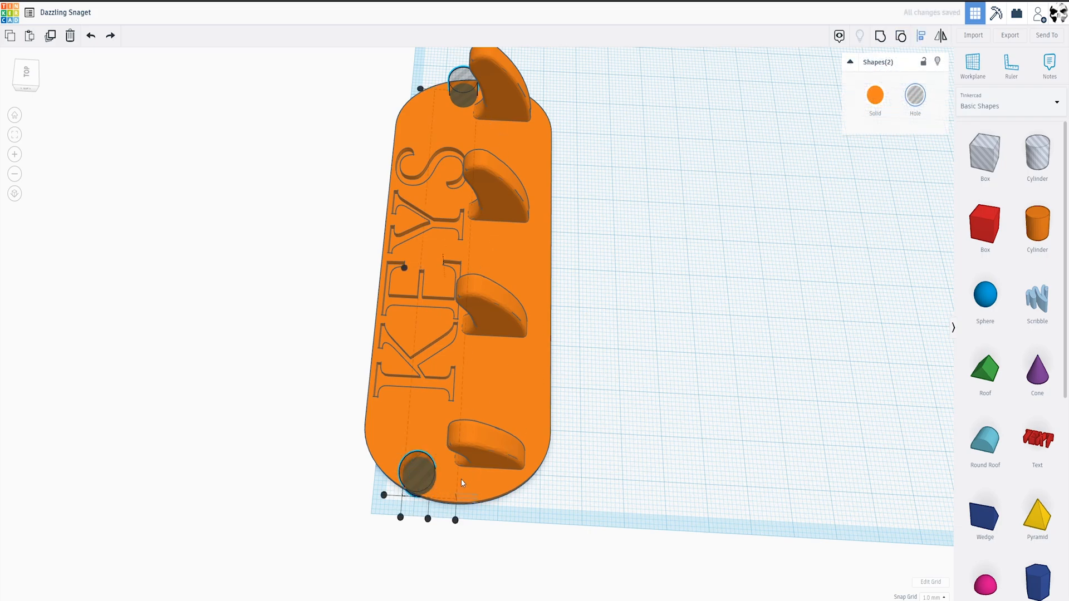
left_click(462, 87)
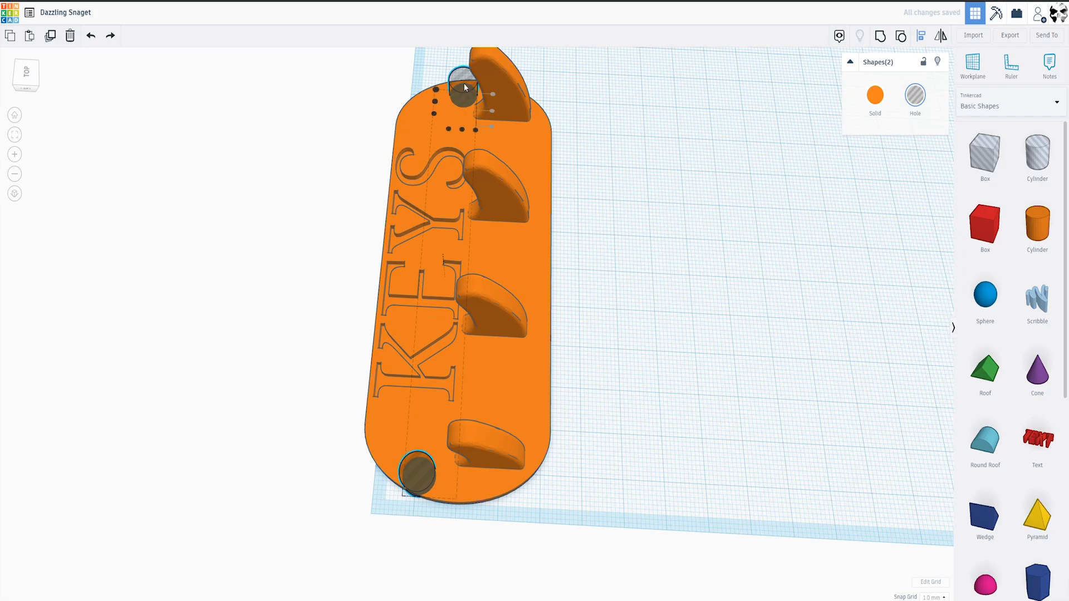
mouse_move(454, 484)
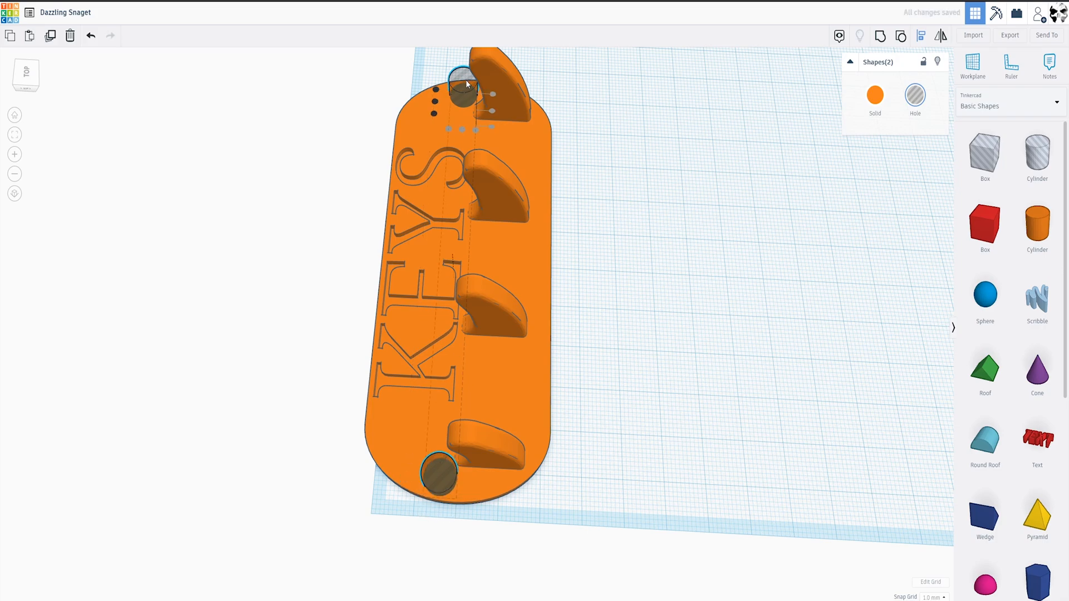
mouse_move(466, 130)
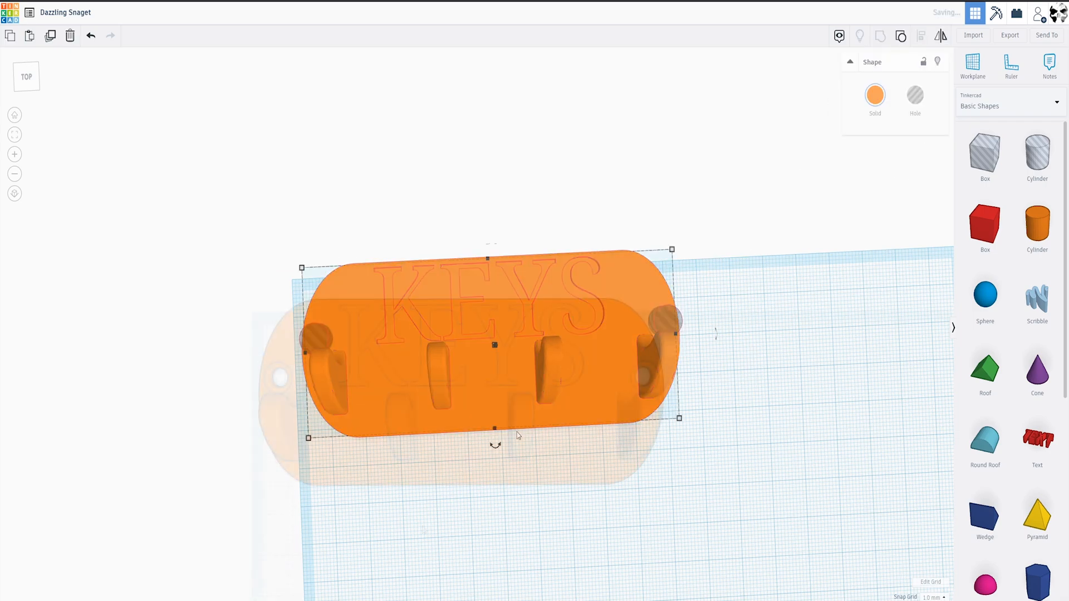
Select the merged key rack to group base and hole cylinders, cutting both screw holes
left_click(409, 533)
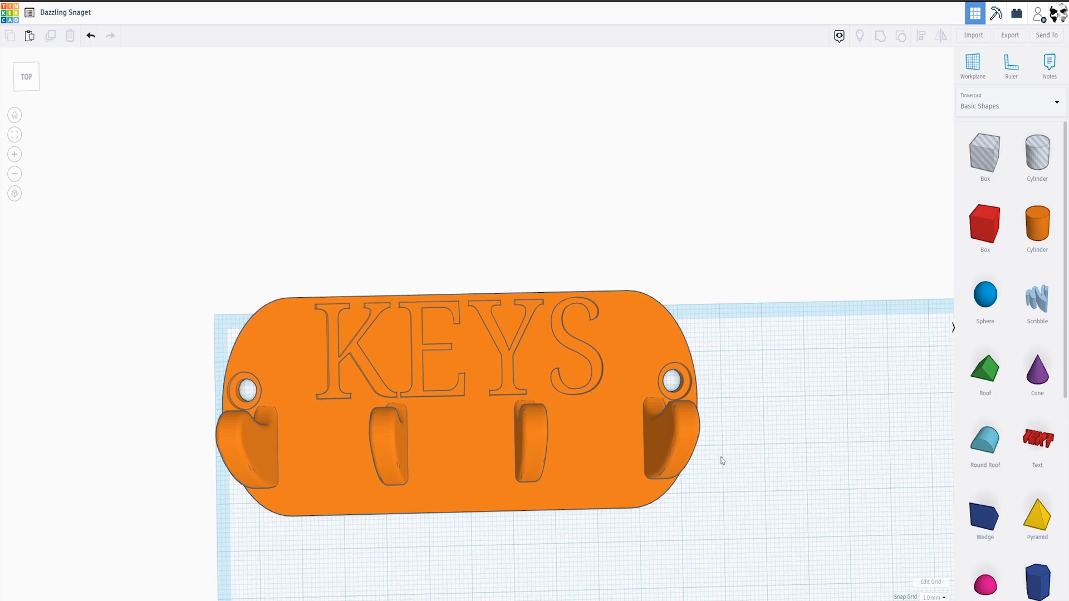
mouse_move(605, 503)
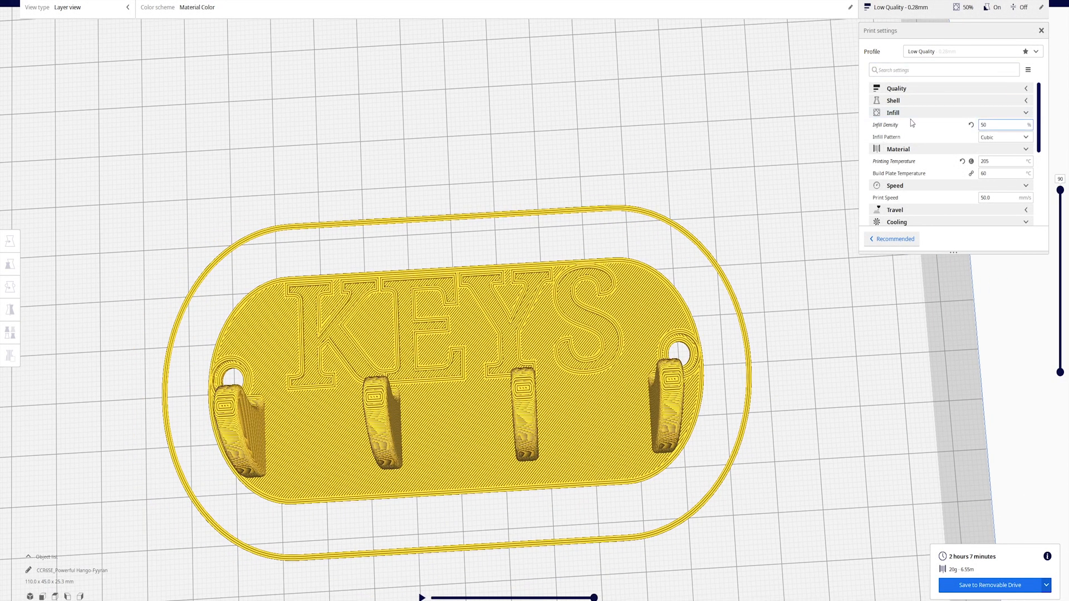
mouse_move(965, 89)
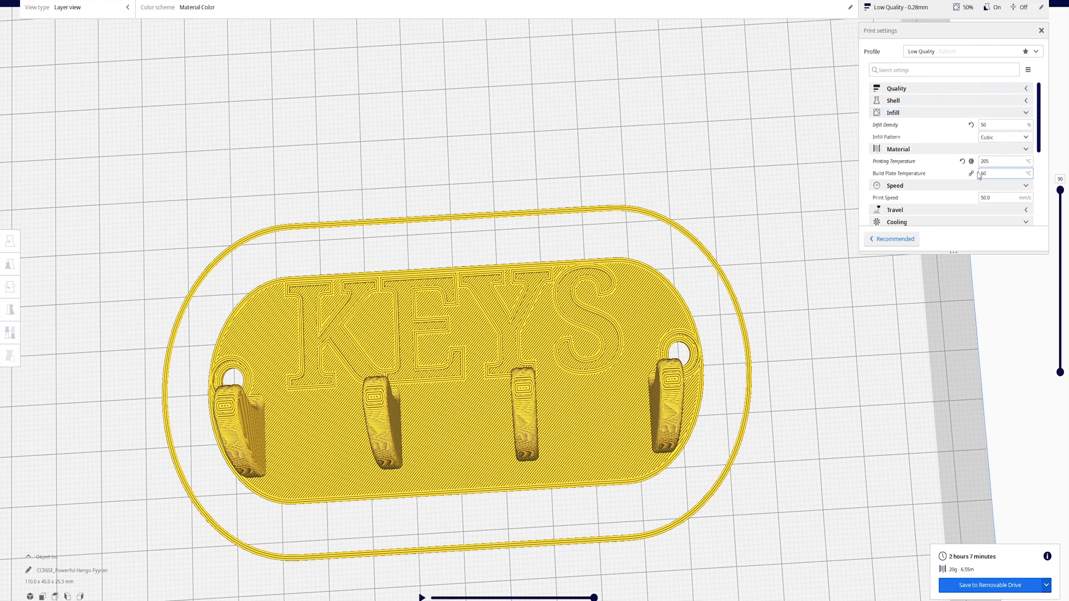
mouse_move(1002, 124)
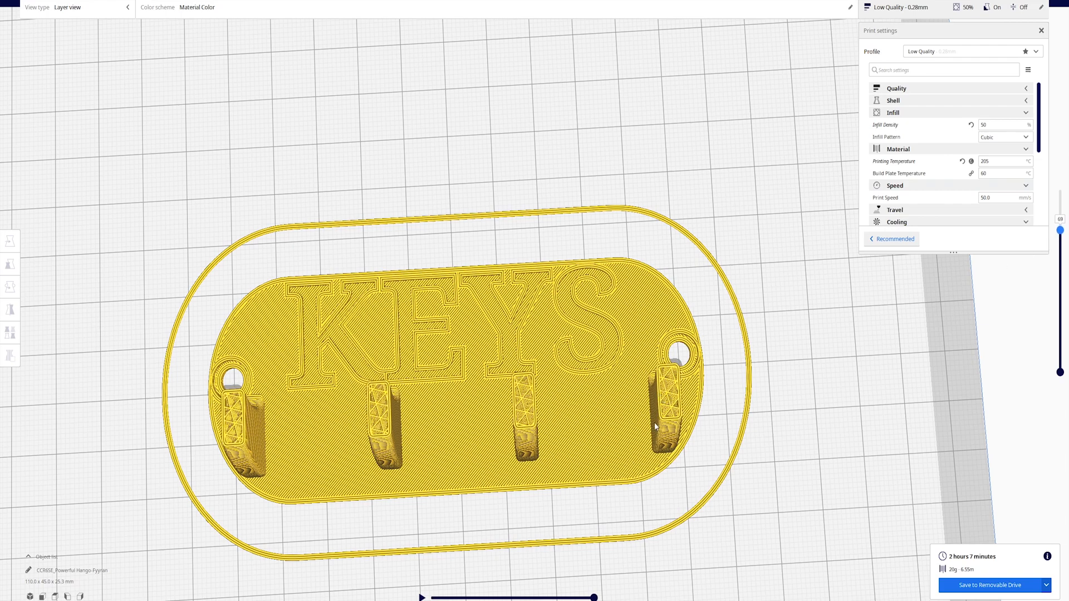
mouse_move(740, 435)
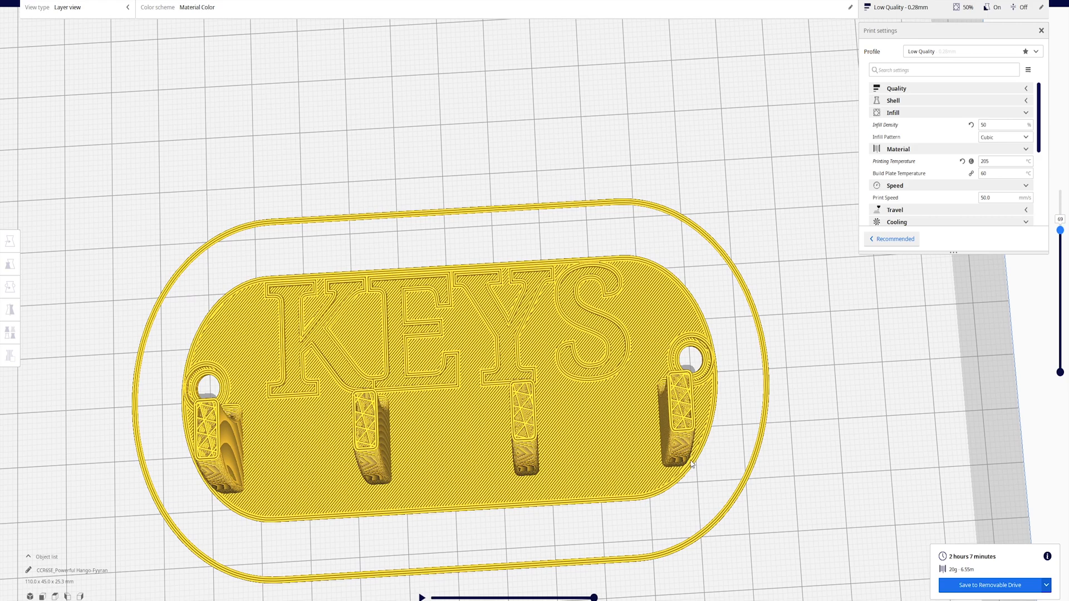
mouse_move(903, 566)
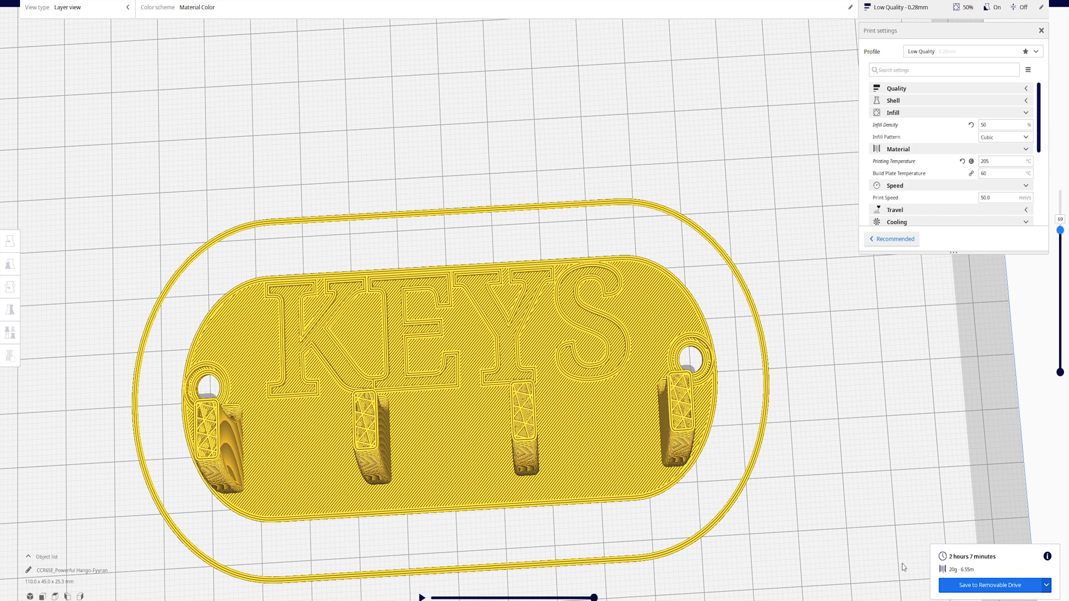